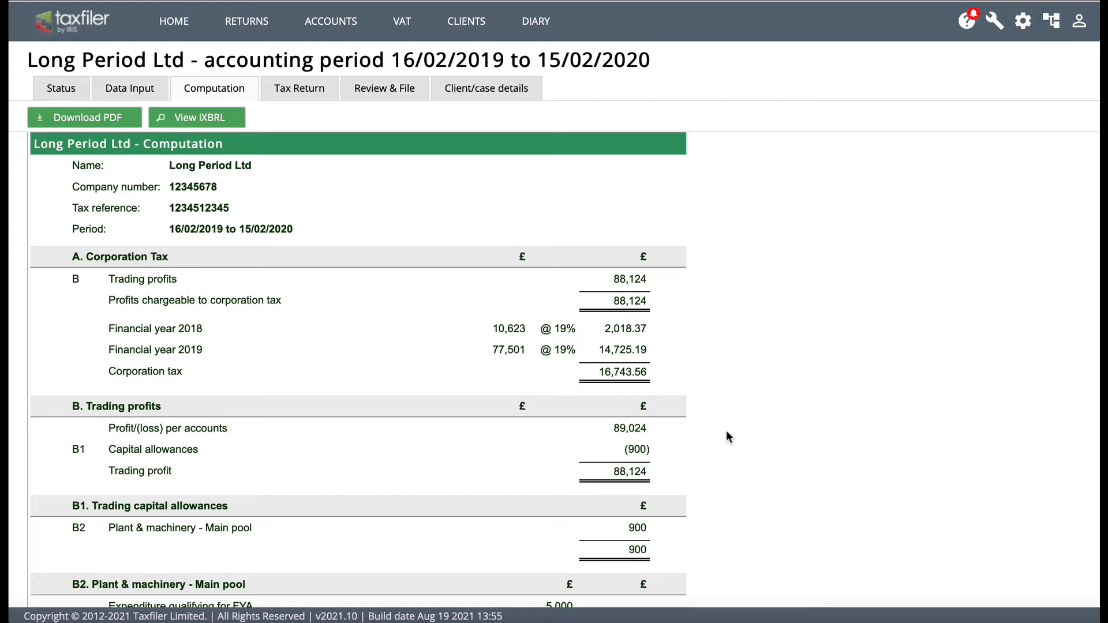
{"action": "mouse_move", "coordinate": [642, 256]}
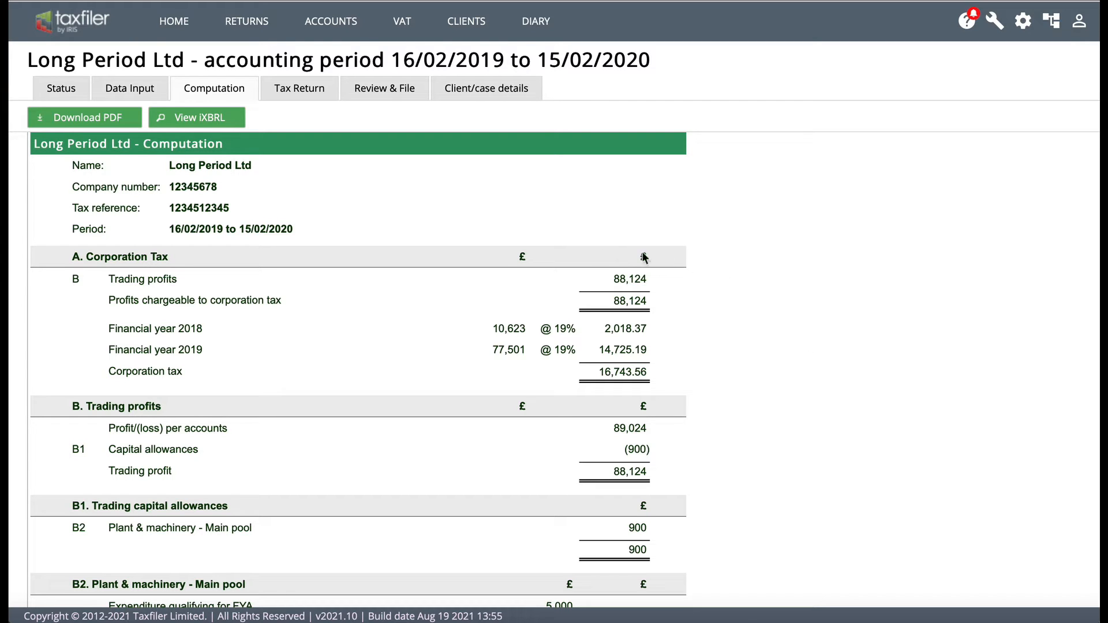
{"action": "mouse_move", "coordinate": [156, 326]}
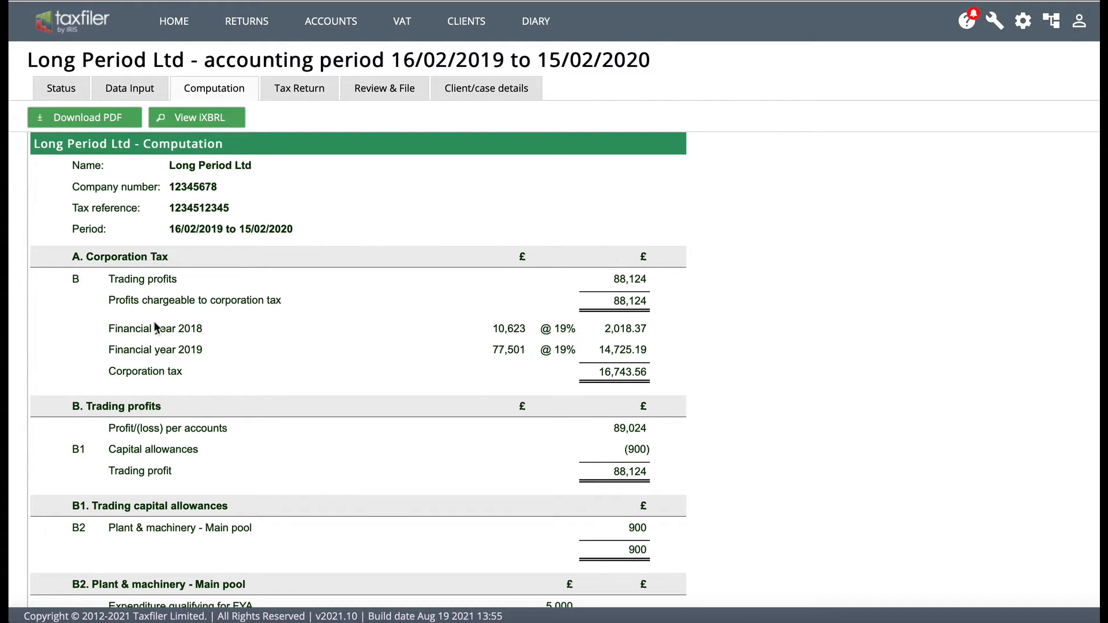
{"action": "mouse_move", "coordinate": [413, 123]}
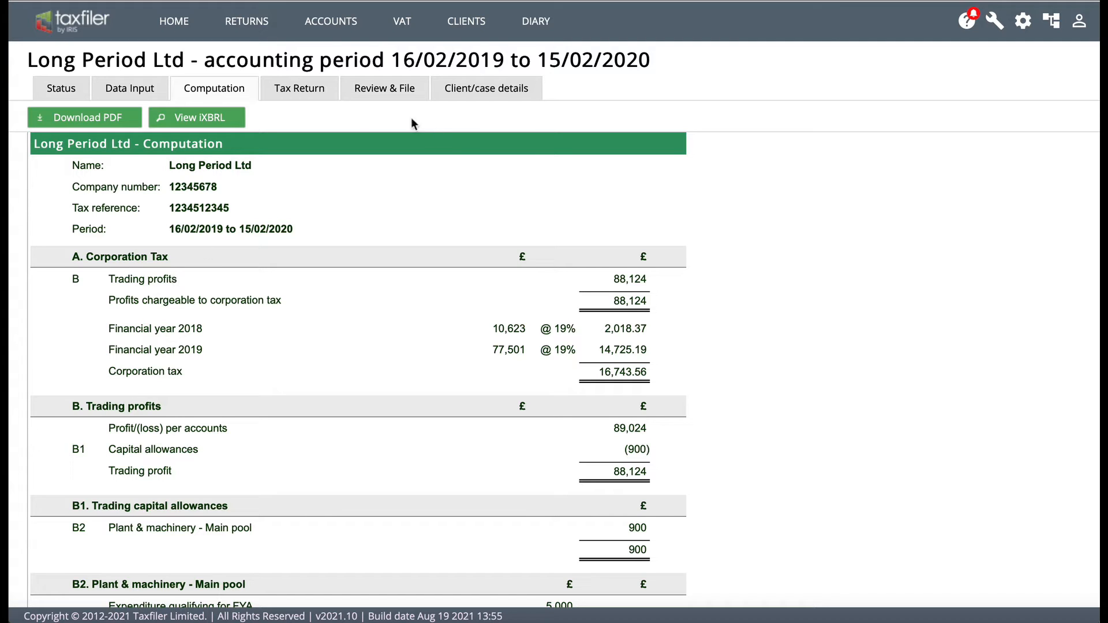
{"action": "mouse_move", "coordinate": [168, 197]}
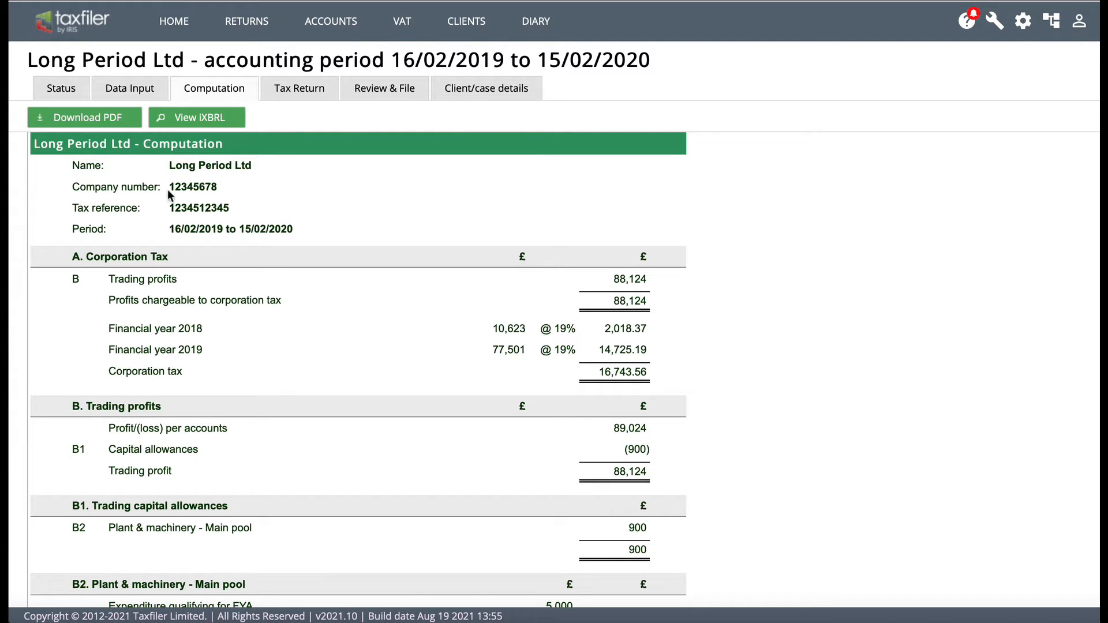
{"action": "mouse_move", "coordinate": [249, 219]}
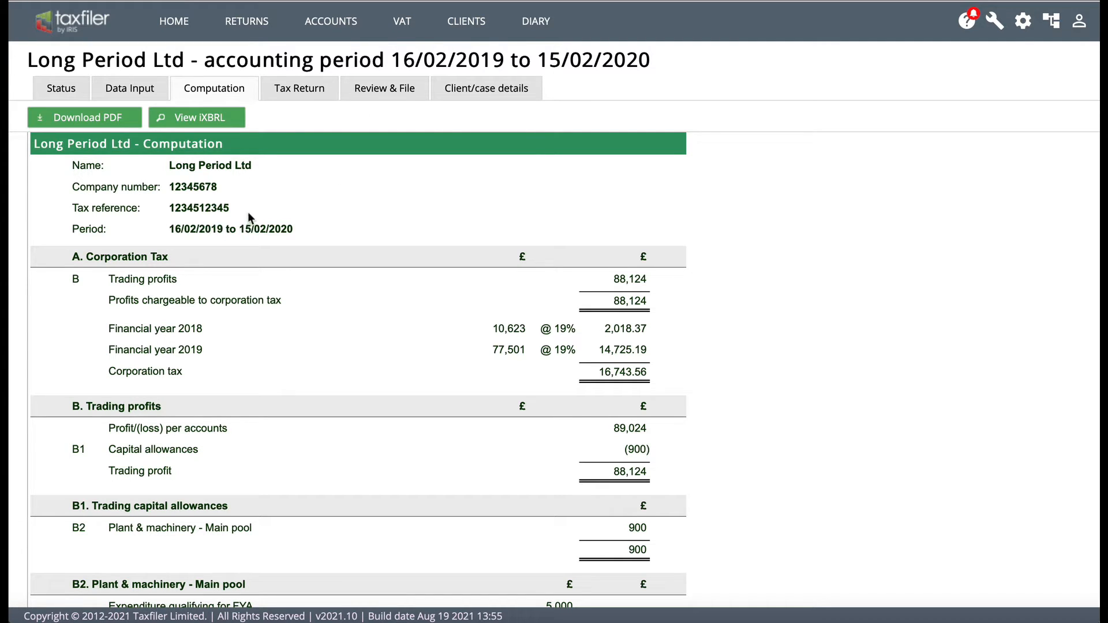
{"action": "mouse_move", "coordinate": [266, 256]}
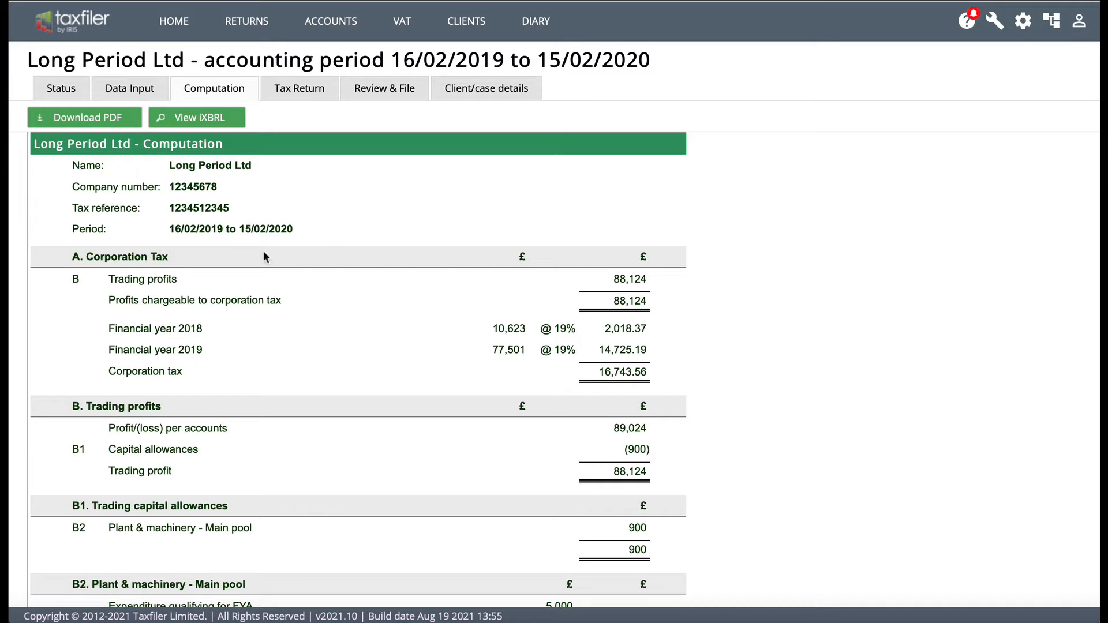
{"action": "mouse_move", "coordinate": [320, 234]}
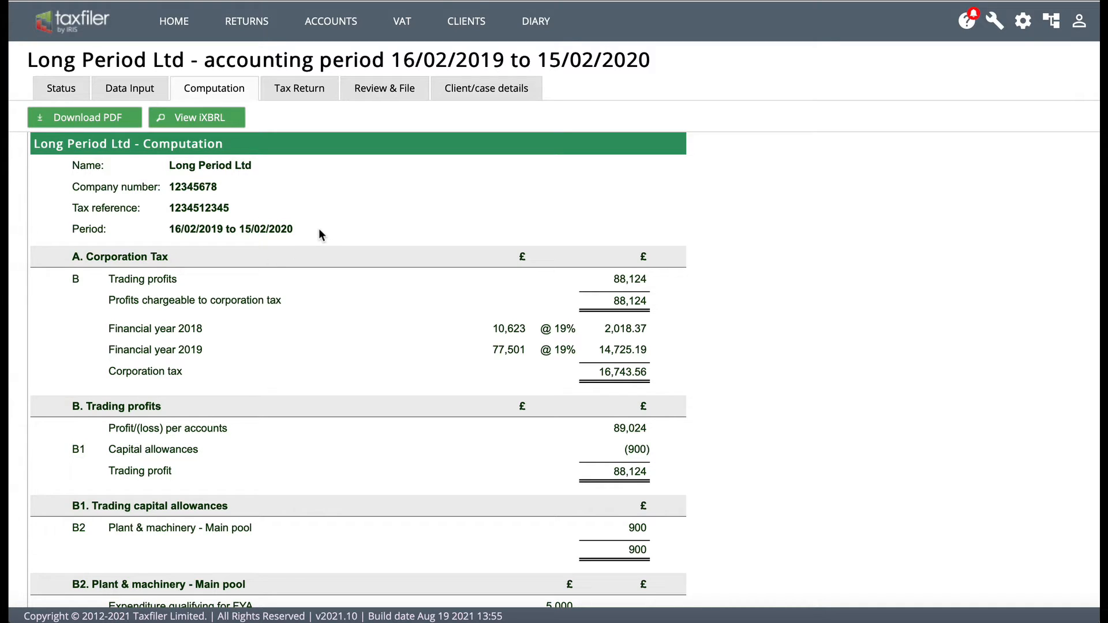
{"action": "mouse_move", "coordinate": [196, 233]}
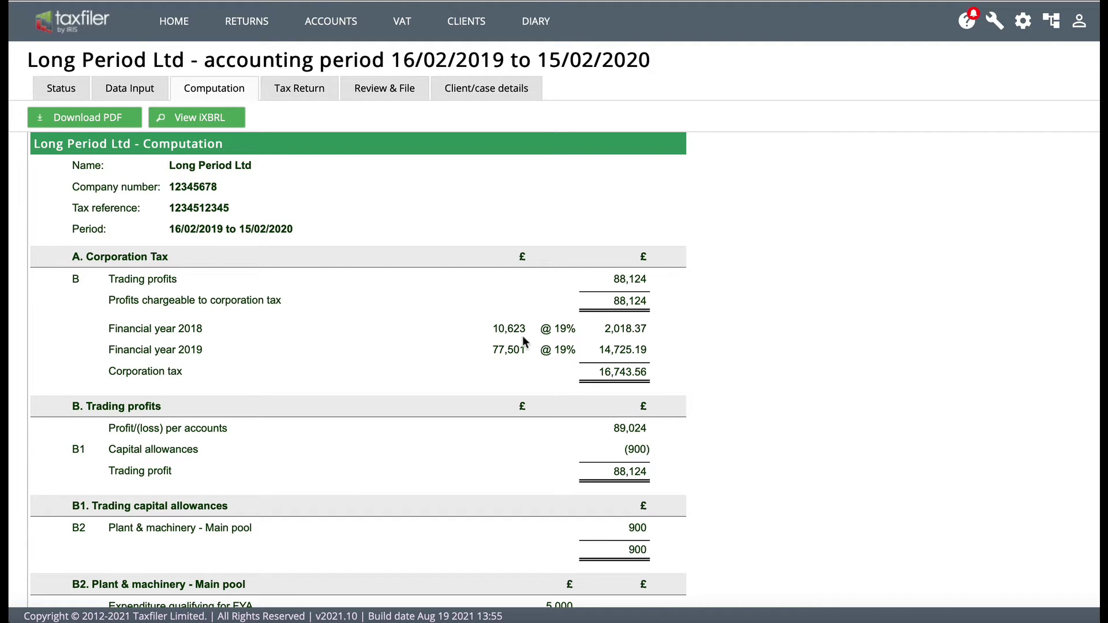
{"action": "mouse_move", "coordinate": [544, 282]}
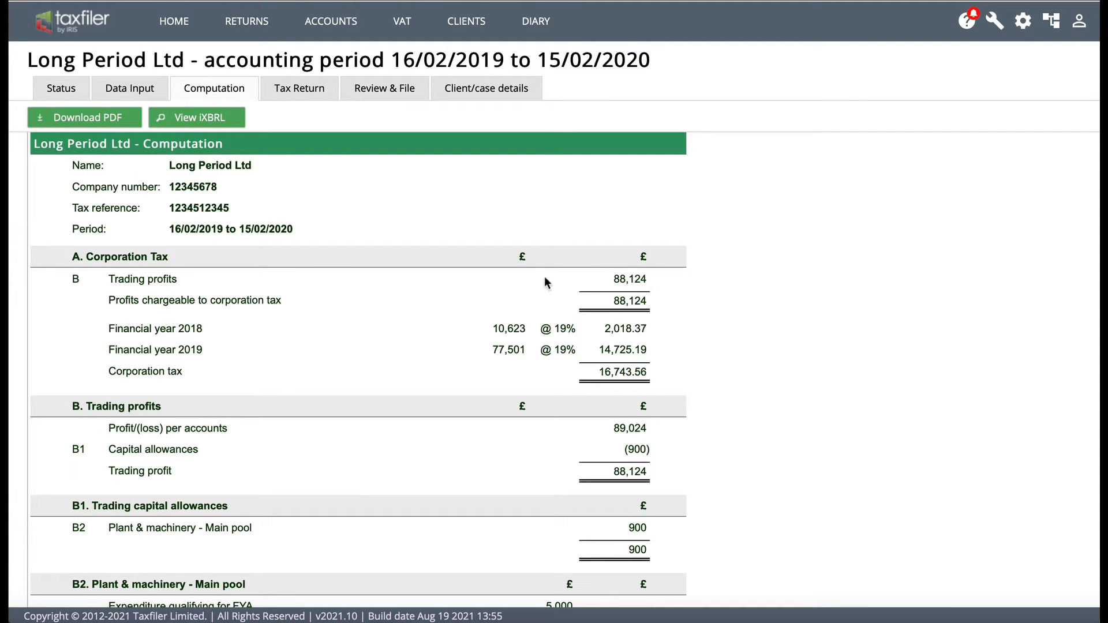
{"action": "mouse_move", "coordinate": [609, 263]}
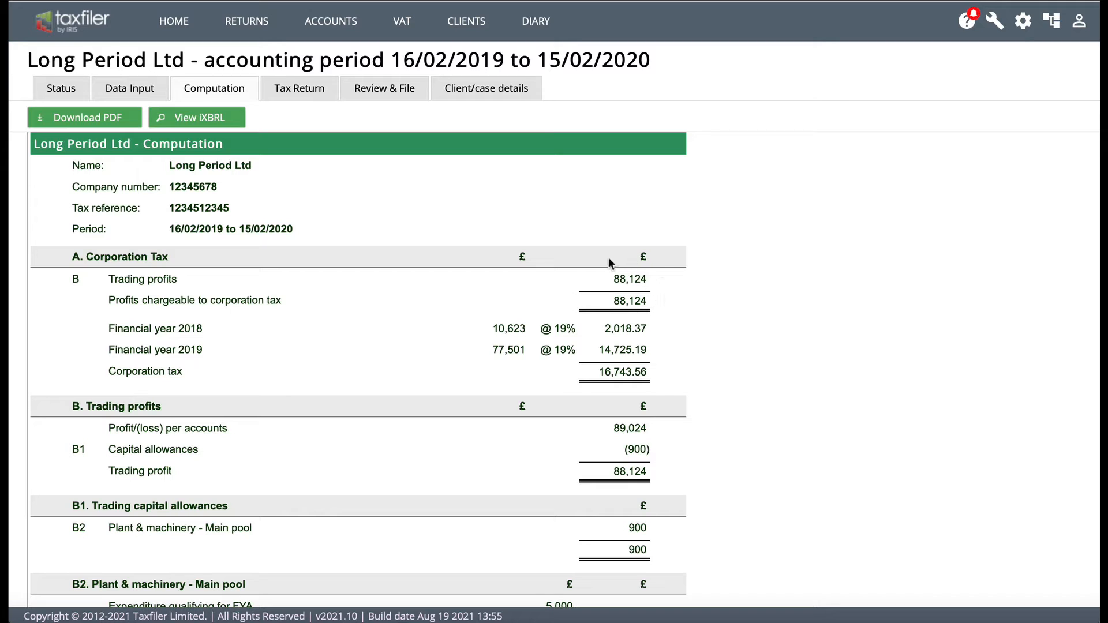
{"action": "mouse_move", "coordinate": [571, 393]}
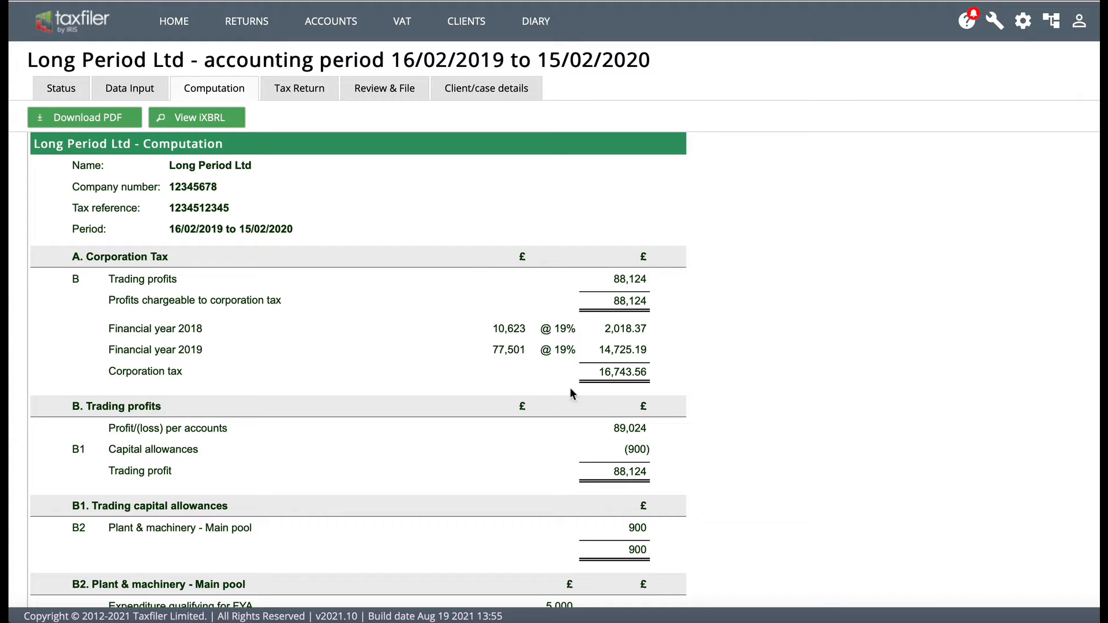
{"action": "mouse_move", "coordinate": [521, 336]}
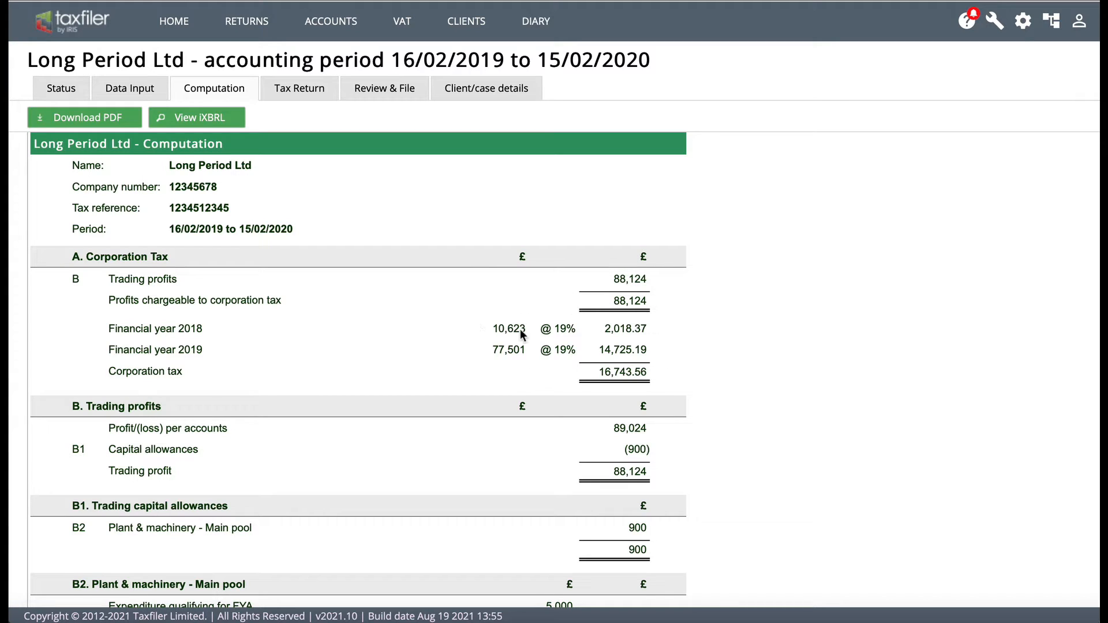
{"action": "mouse_move", "coordinate": [265, 326]}
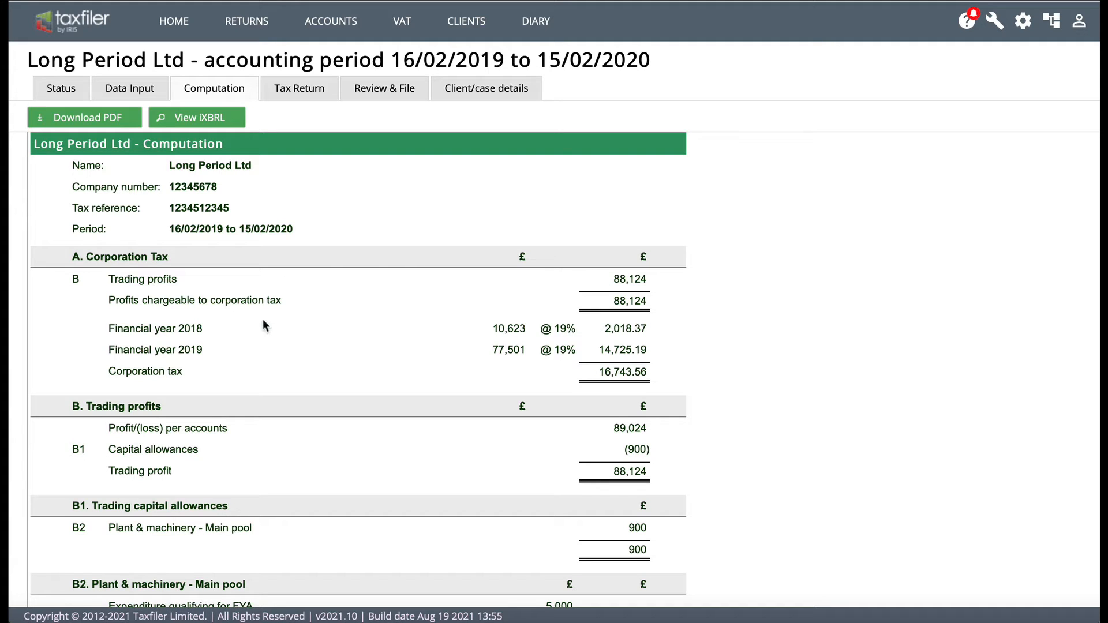
{"action": "mouse_move", "coordinate": [297, 345]}
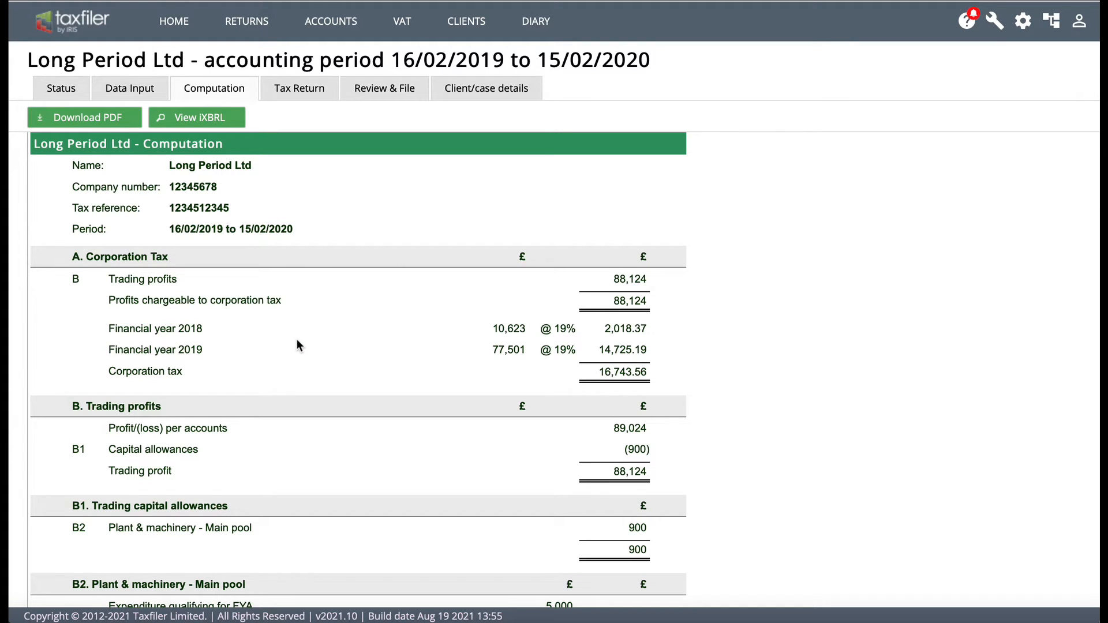
{"action": "mouse_move", "coordinate": [196, 347]}
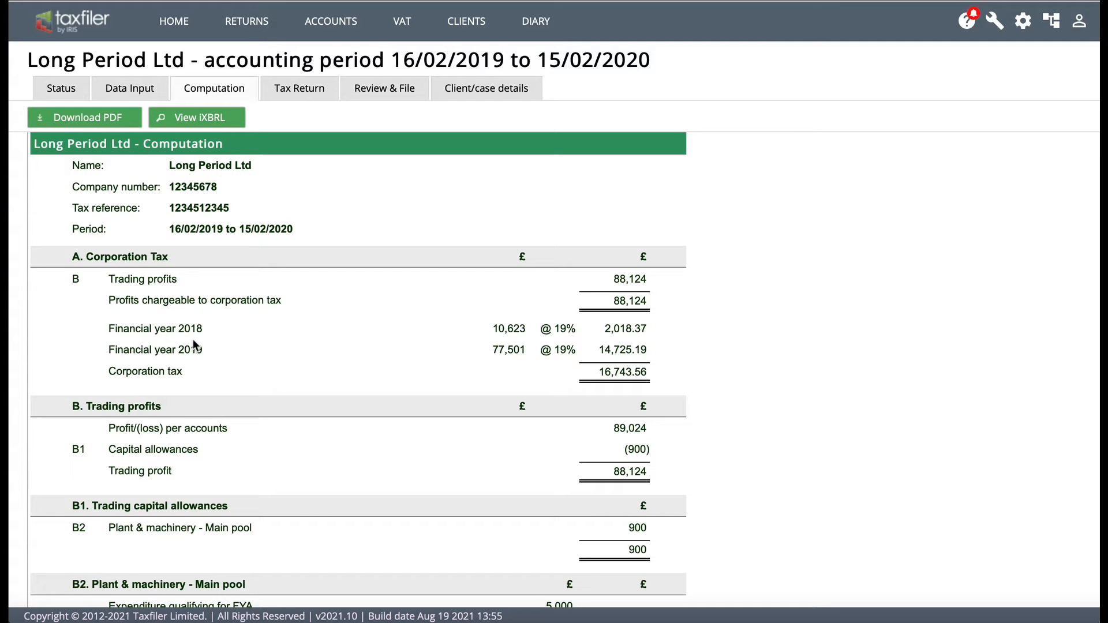
{"action": "mouse_move", "coordinate": [237, 345]}
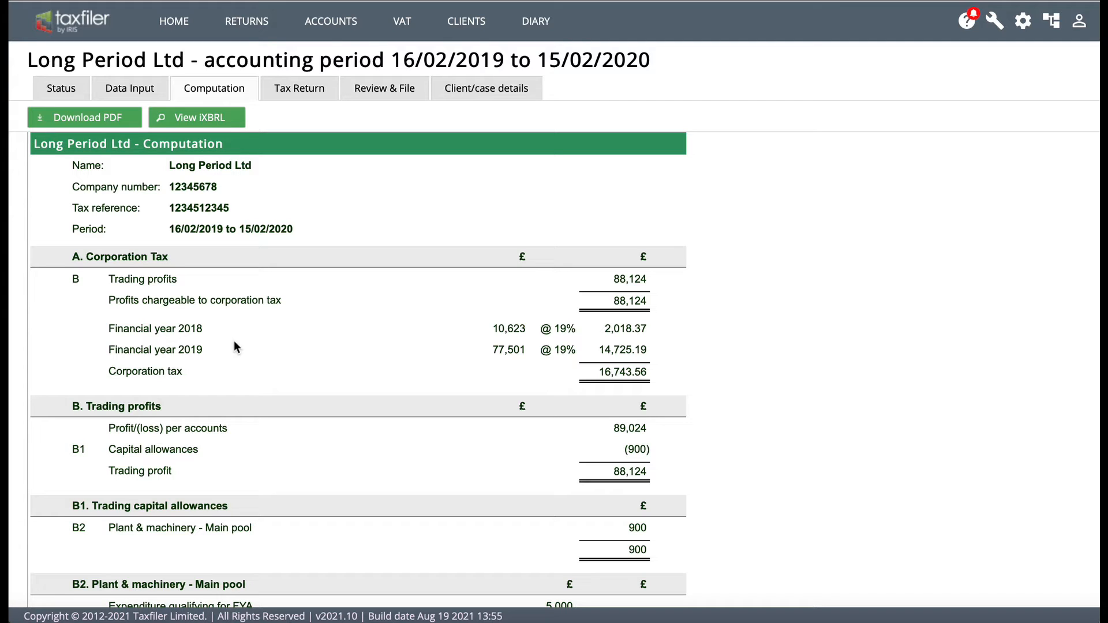
{"action": "mouse_move", "coordinate": [199, 340]}
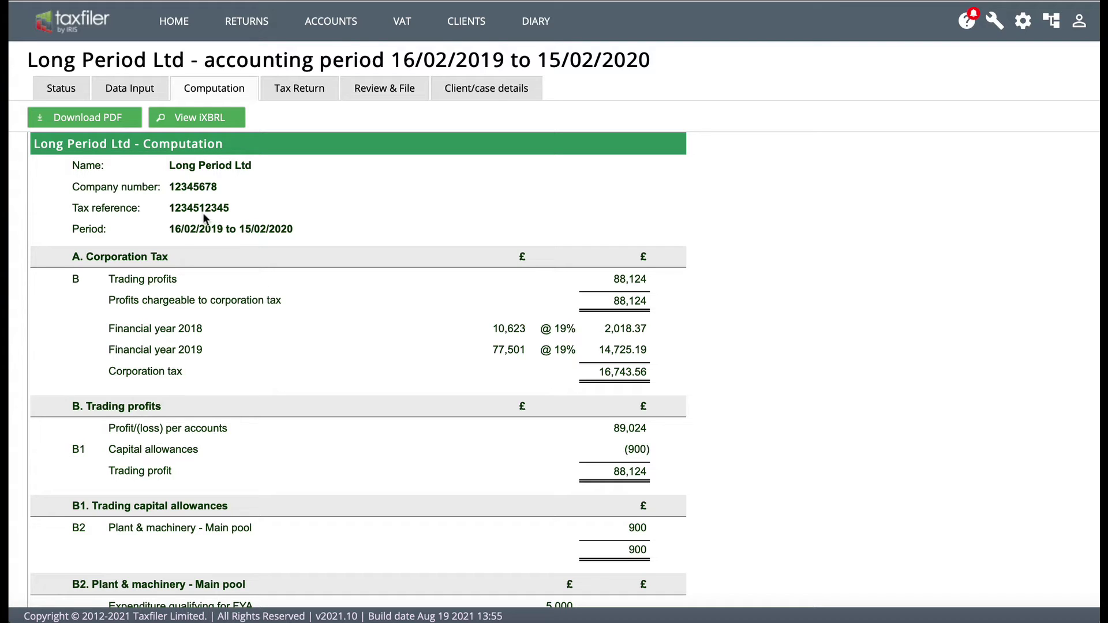
{"action": "mouse_move", "coordinate": [188, 252]}
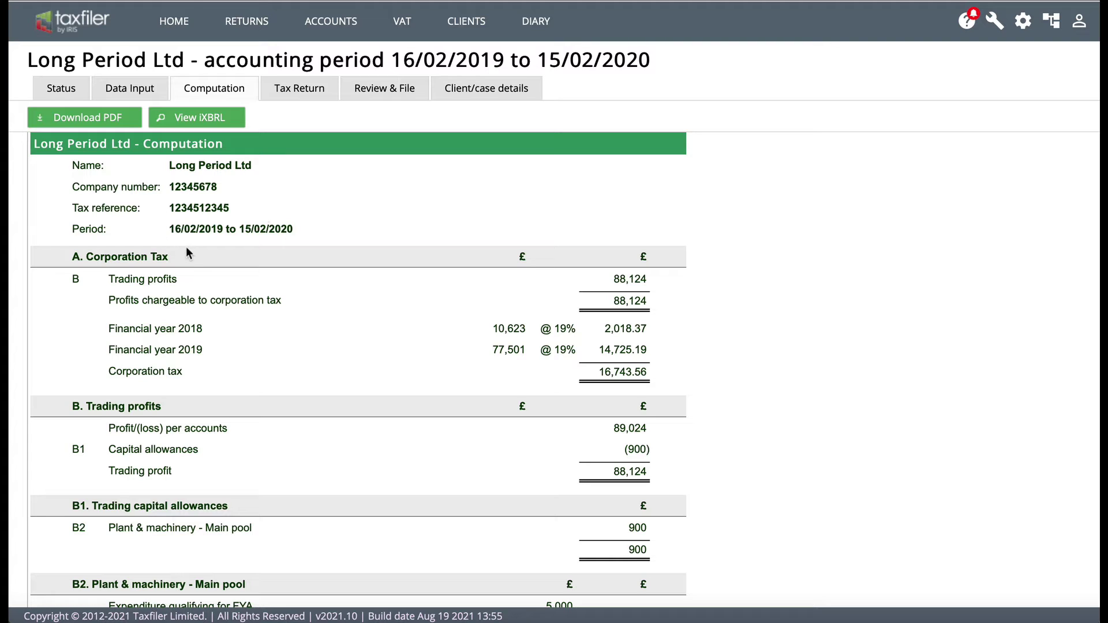
{"action": "mouse_move", "coordinate": [216, 334]}
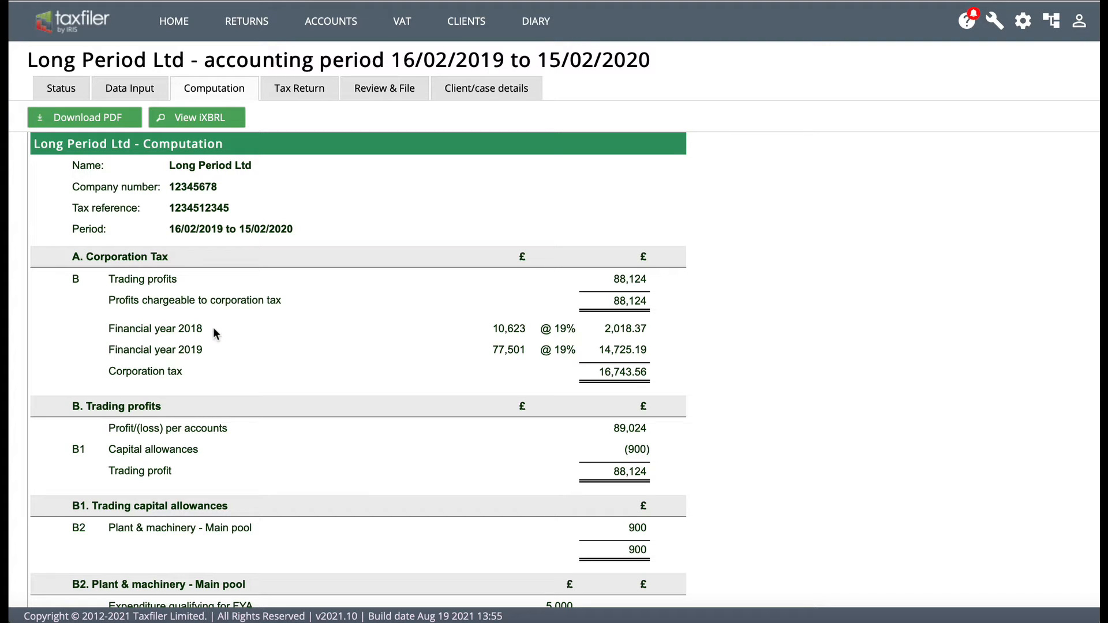
{"action": "mouse_move", "coordinate": [191, 242]}
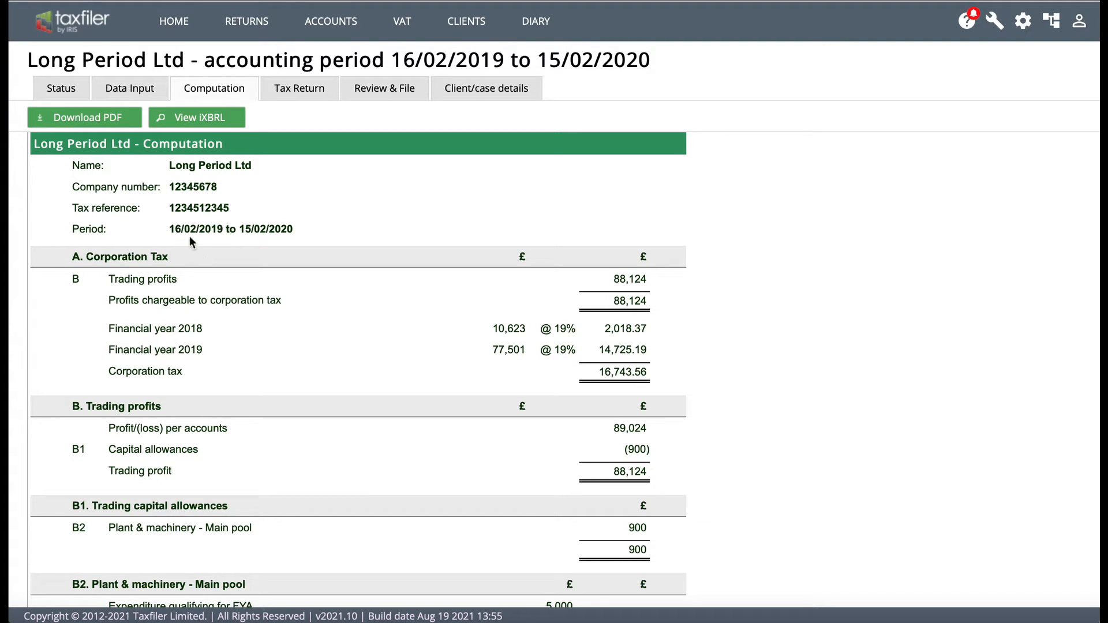
{"action": "mouse_move", "coordinate": [284, 343]}
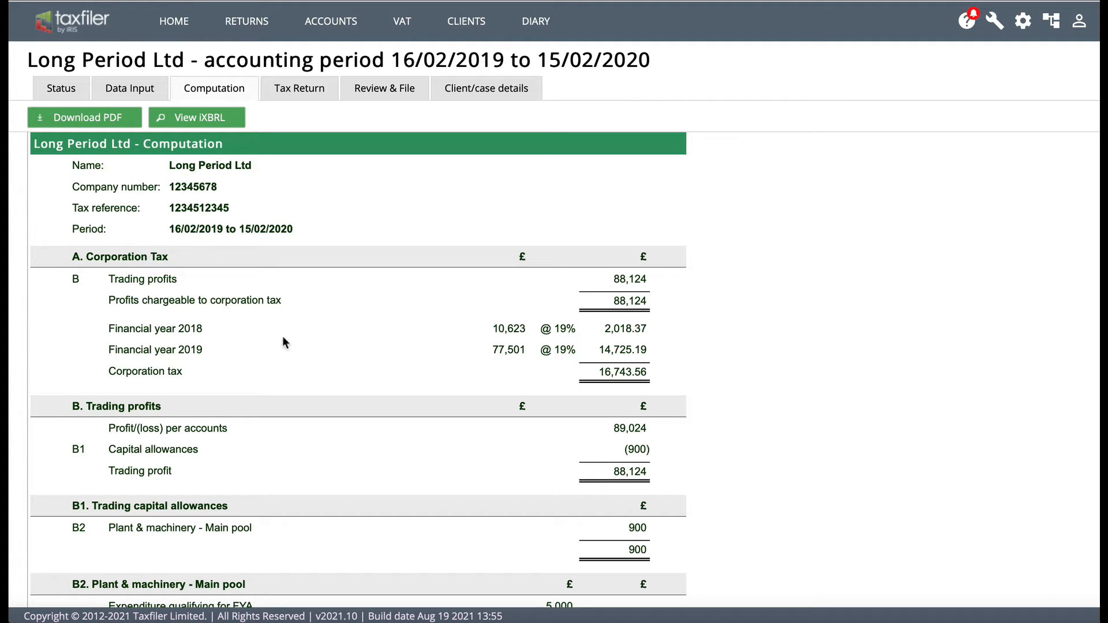
{"action": "mouse_move", "coordinate": [513, 339]}
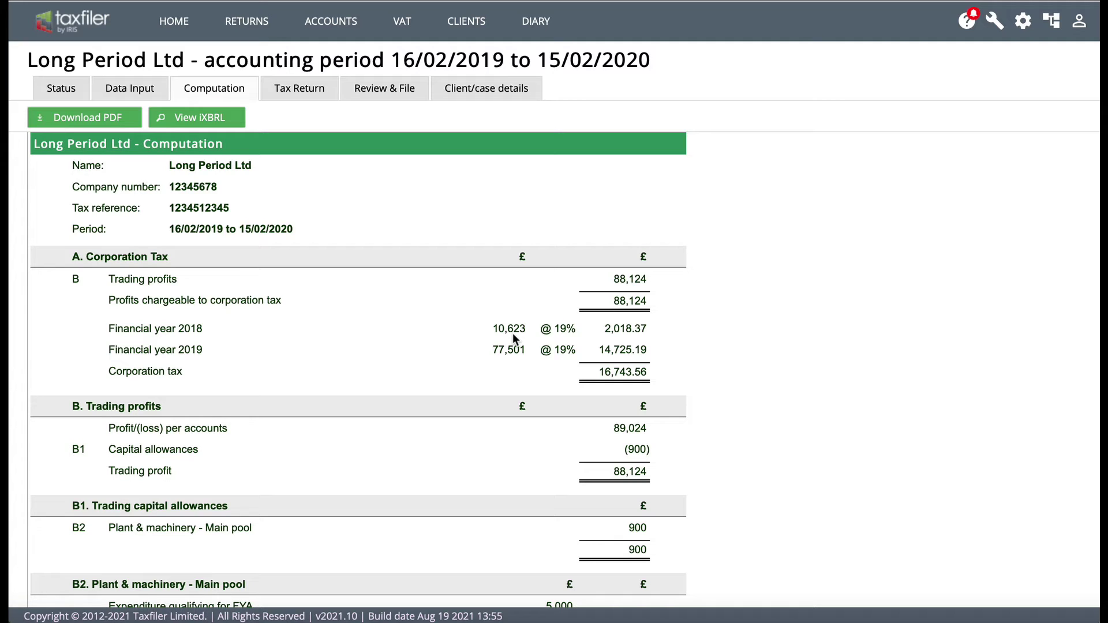
{"action": "mouse_move", "coordinate": [634, 339]}
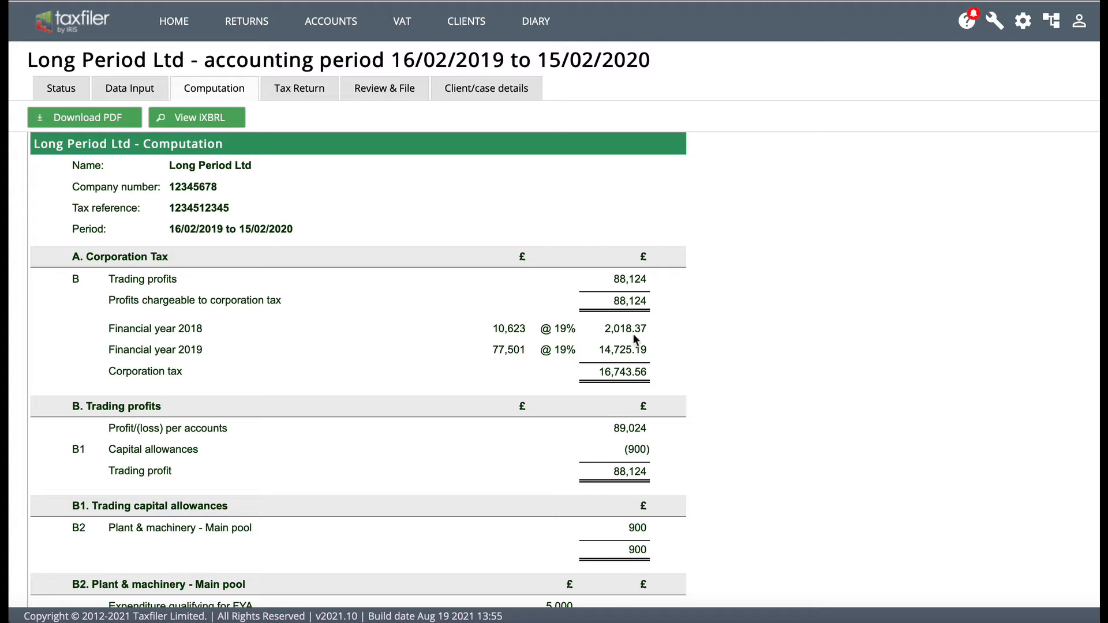
{"action": "mouse_move", "coordinate": [472, 351]}
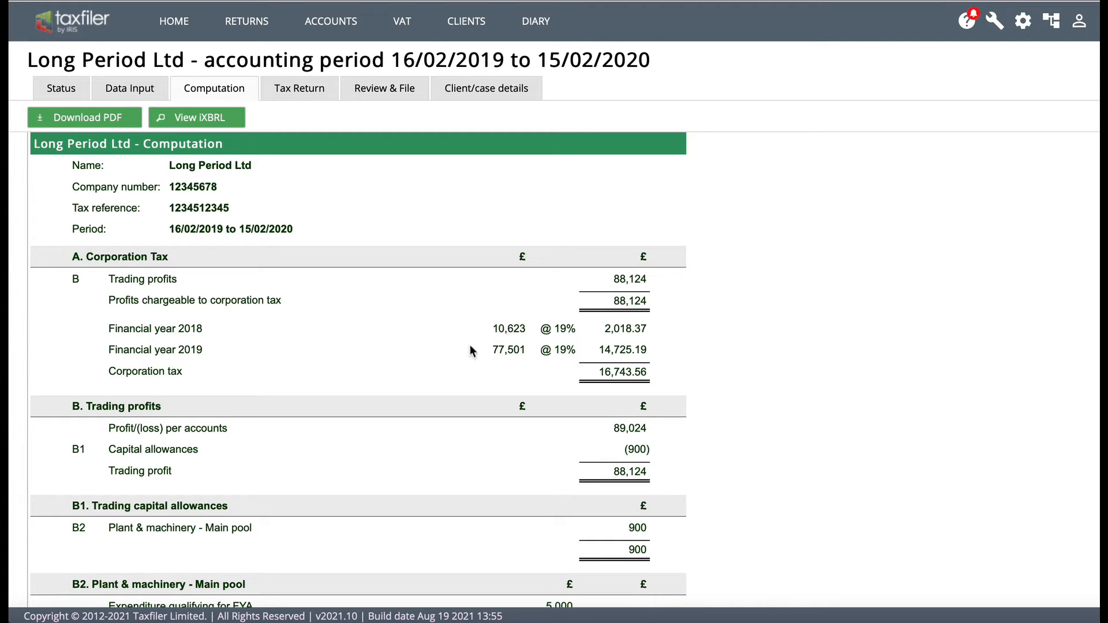
{"action": "mouse_move", "coordinate": [484, 356]}
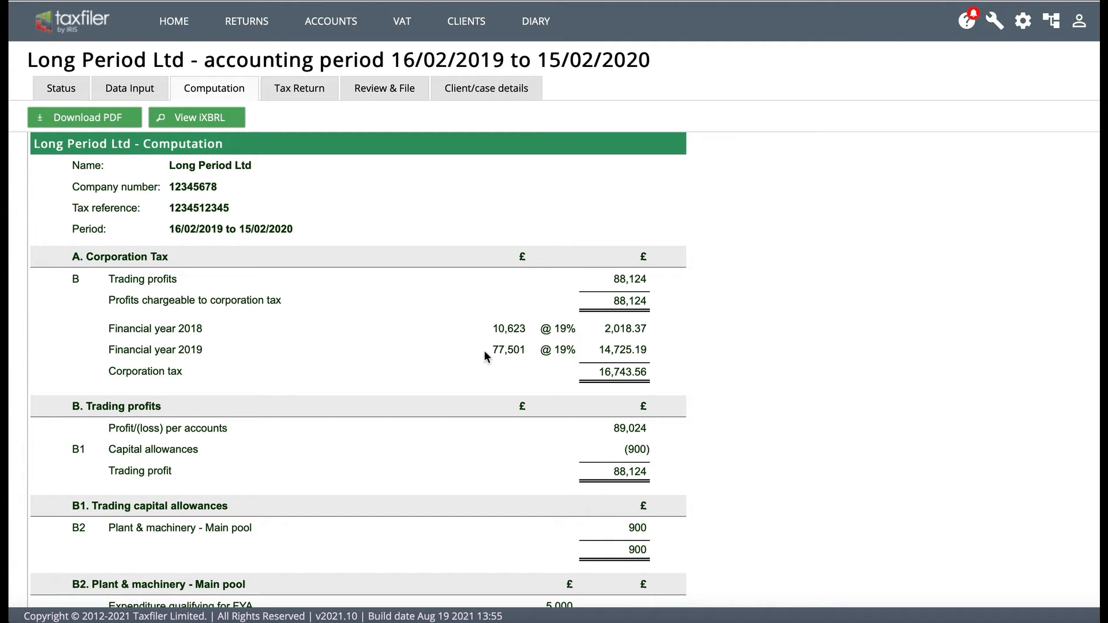
{"action": "mouse_move", "coordinate": [467, 349]}
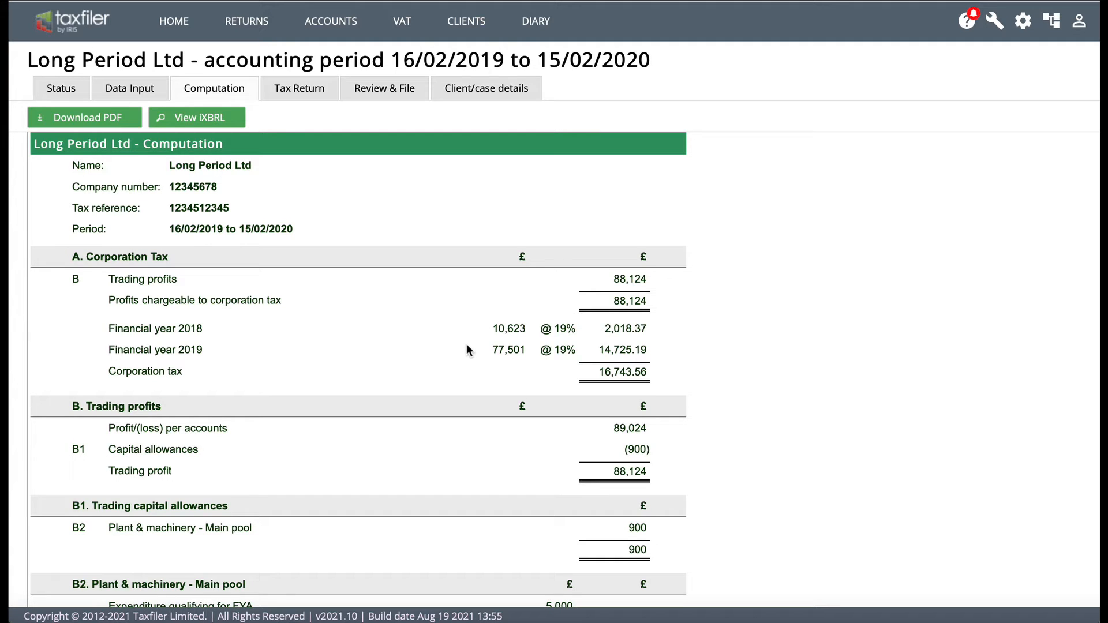
{"action": "mouse_move", "coordinate": [388, 321]}
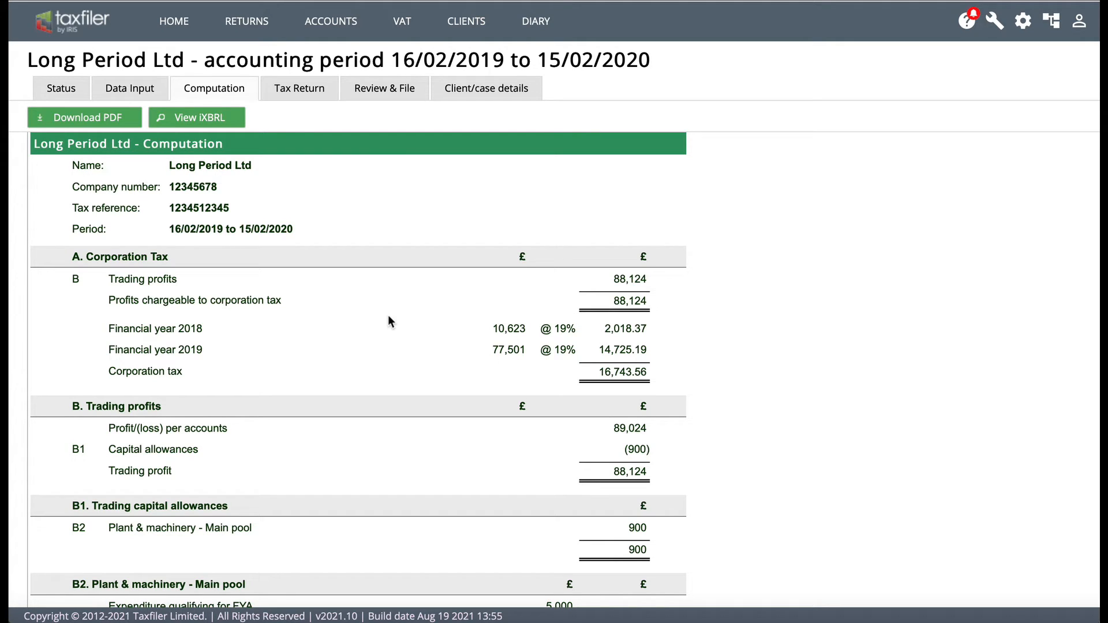
{"action": "mouse_move", "coordinate": [468, 341]}
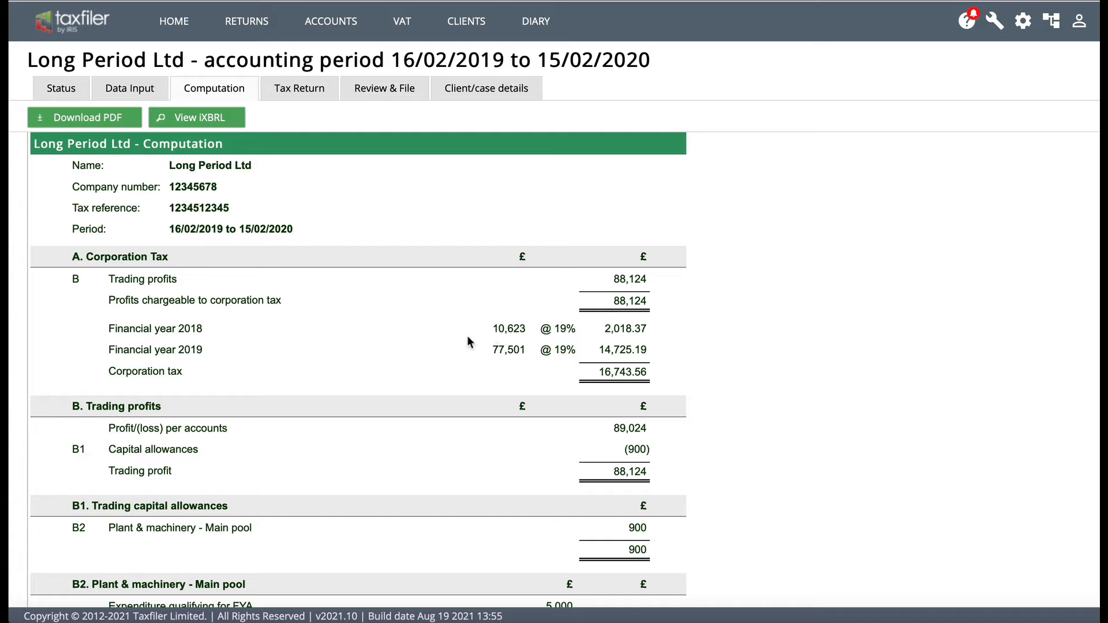
{"action": "mouse_move", "coordinate": [243, 371]}
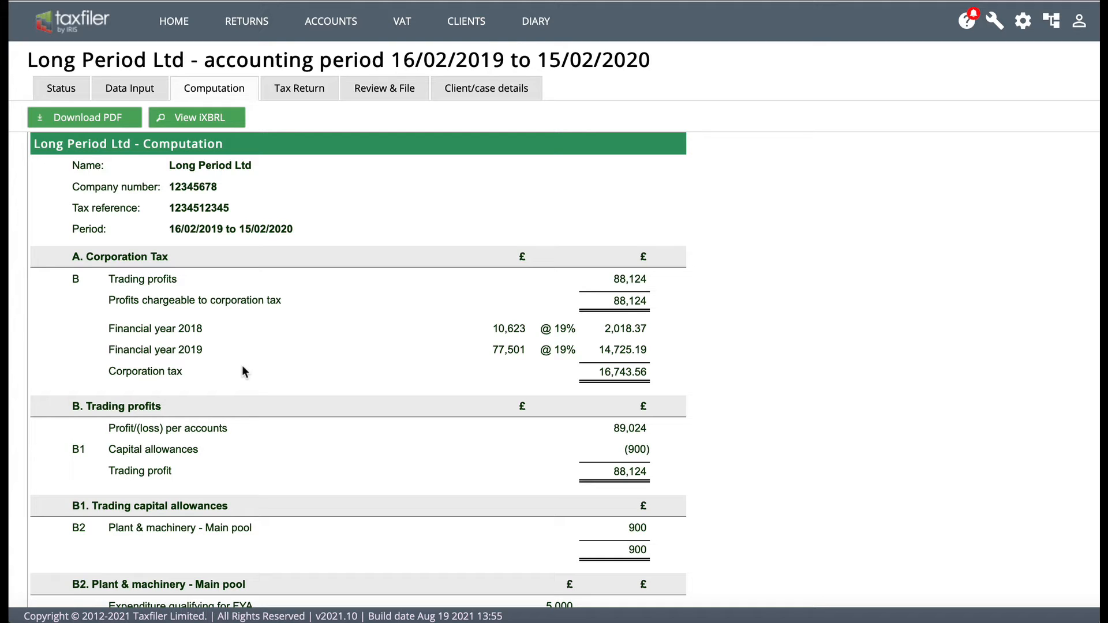
{"action": "mouse_move", "coordinate": [226, 325]}
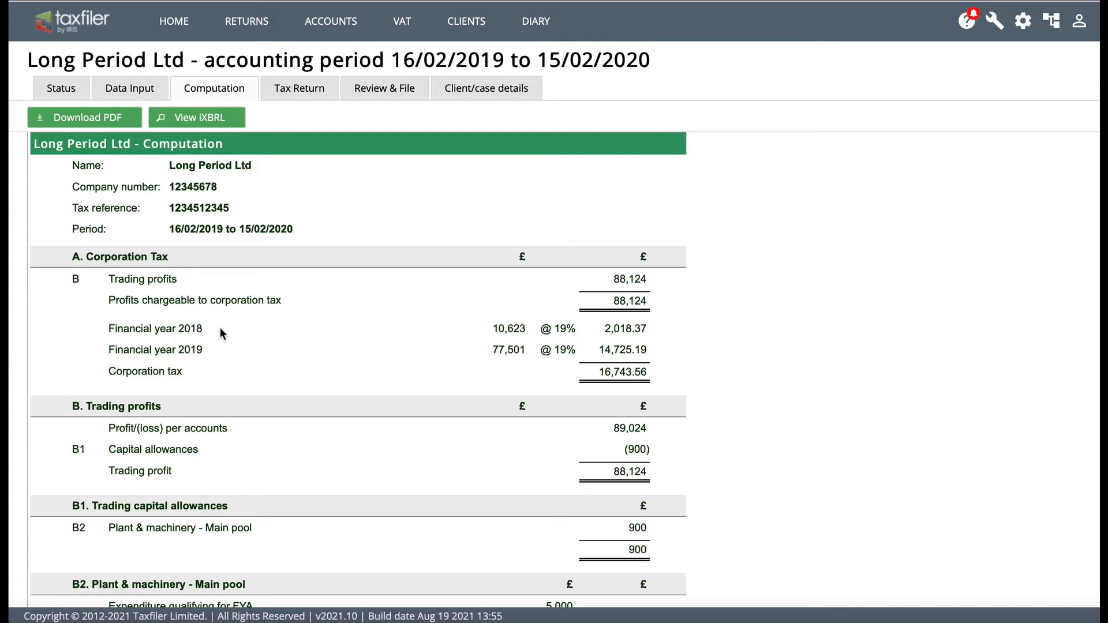
{"action": "mouse_move", "coordinate": [513, 344]}
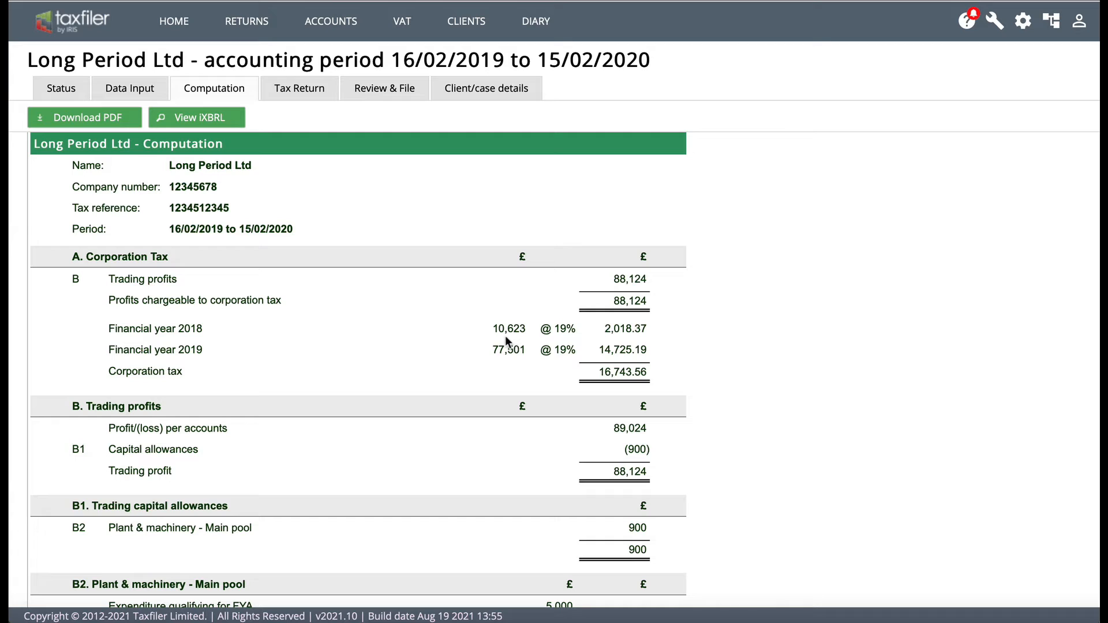
{"action": "mouse_move", "coordinate": [570, 340]}
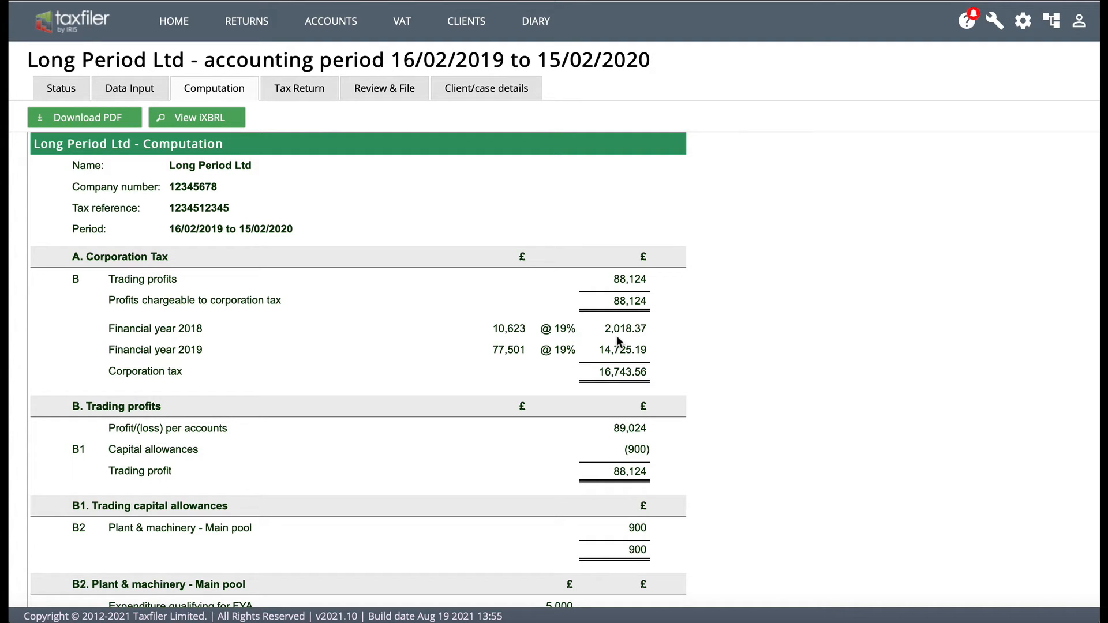
{"action": "mouse_move", "coordinate": [243, 351]}
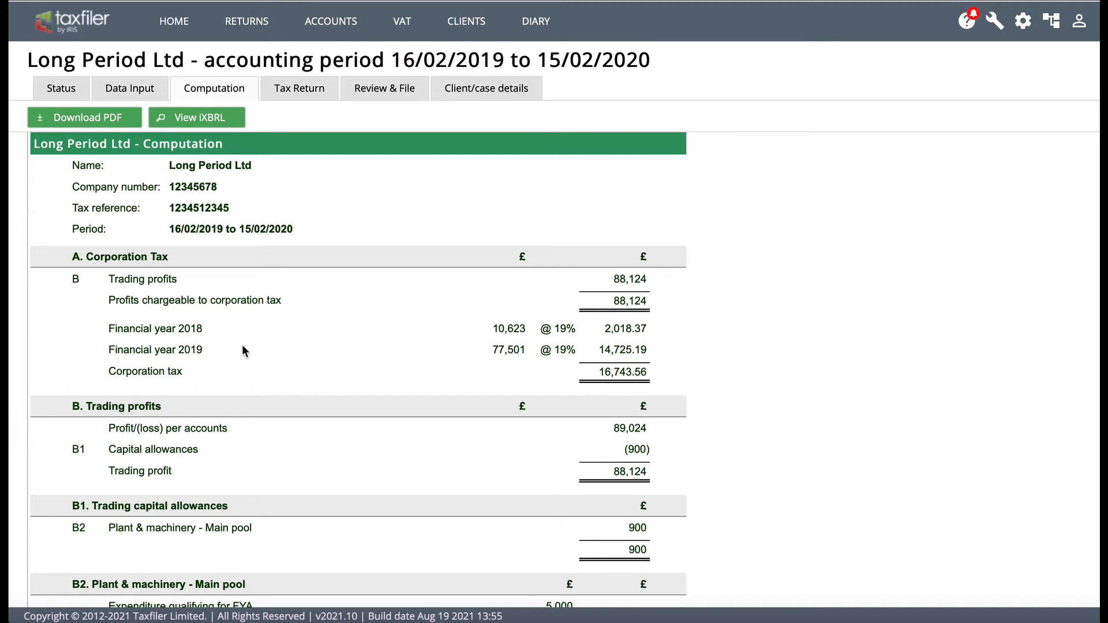
{"action": "mouse_move", "coordinate": [323, 287]}
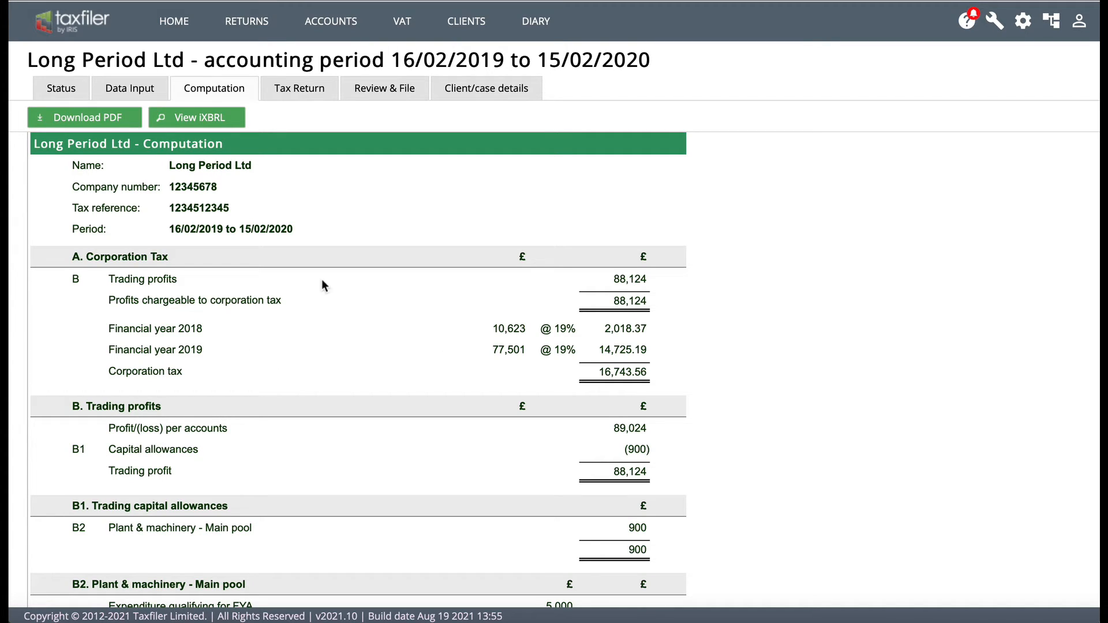
{"action": "mouse_move", "coordinate": [321, 337]}
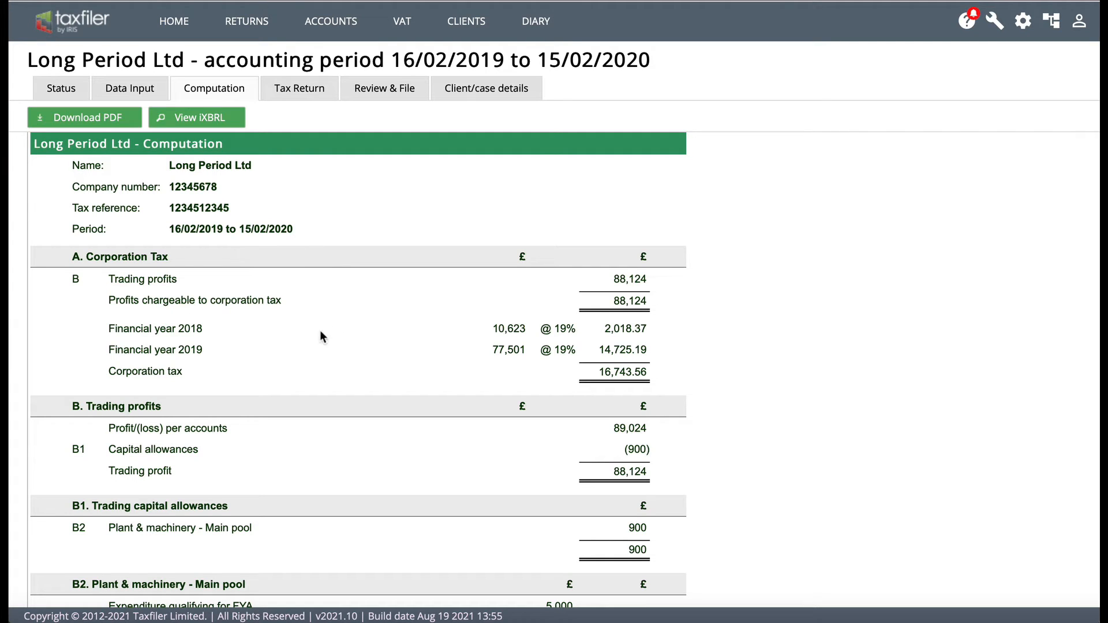
{"action": "mouse_move", "coordinate": [459, 369]}
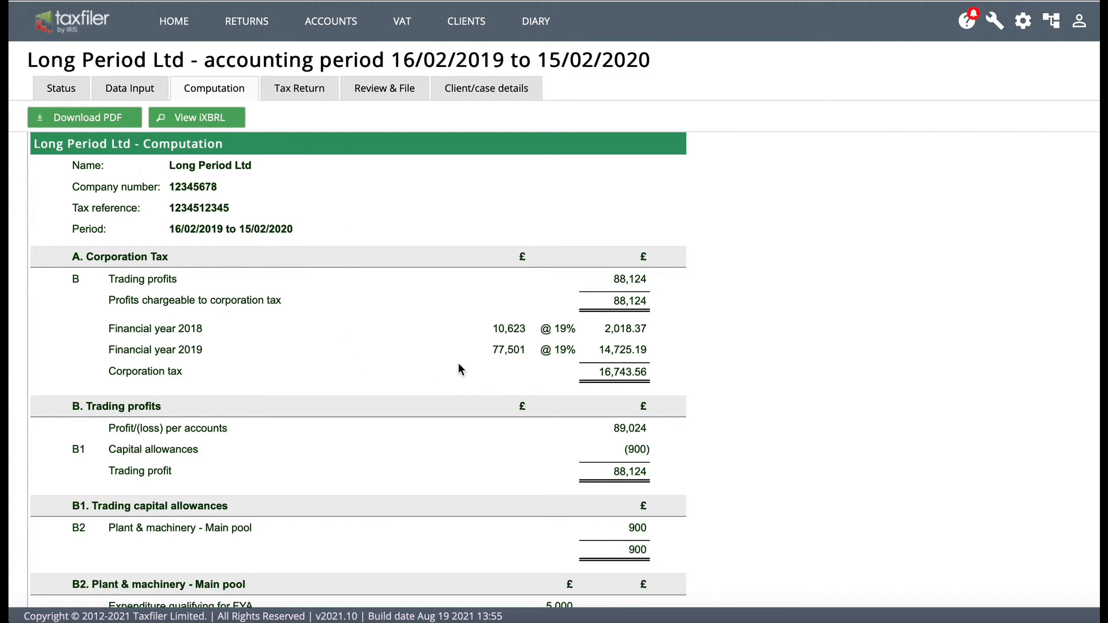
{"action": "mouse_move", "coordinate": [522, 366]}
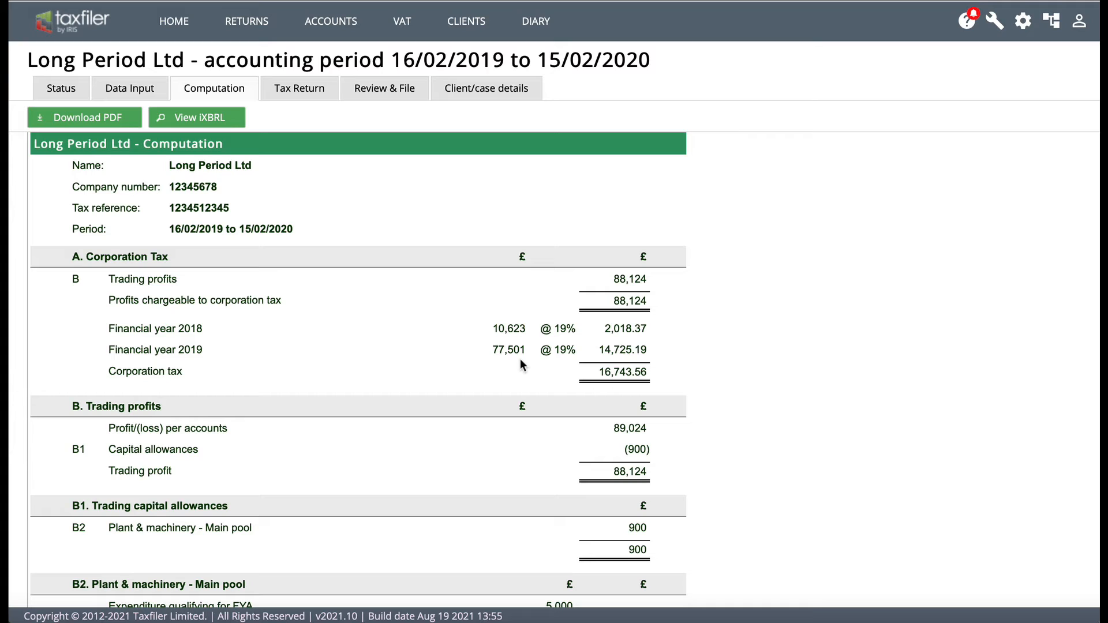
{"action": "mouse_move", "coordinate": [576, 356]}
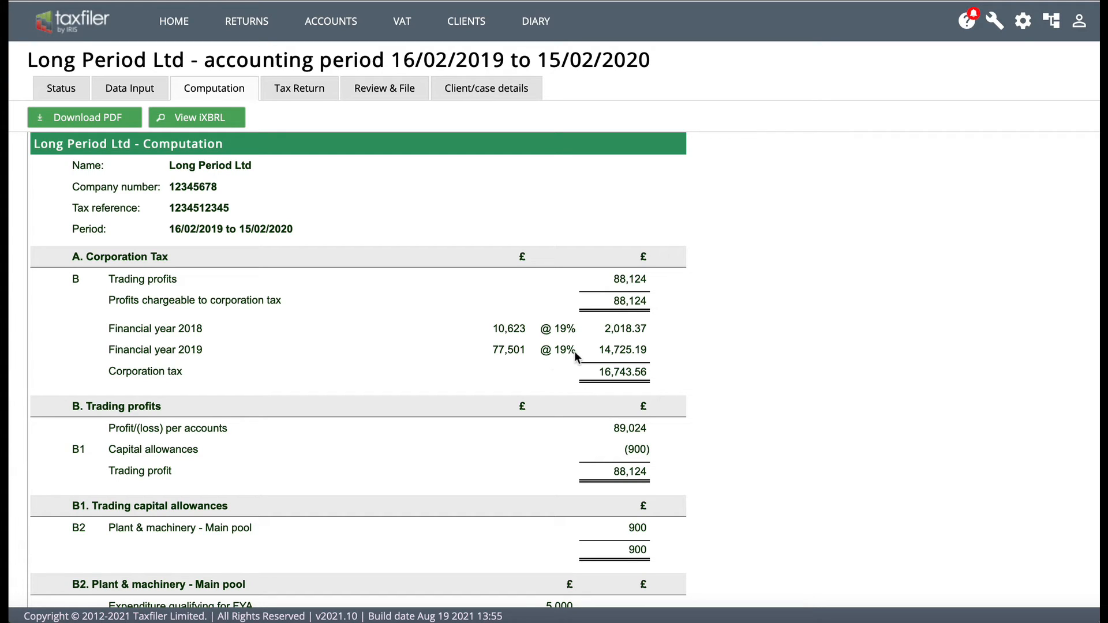
{"action": "mouse_move", "coordinate": [636, 357]}
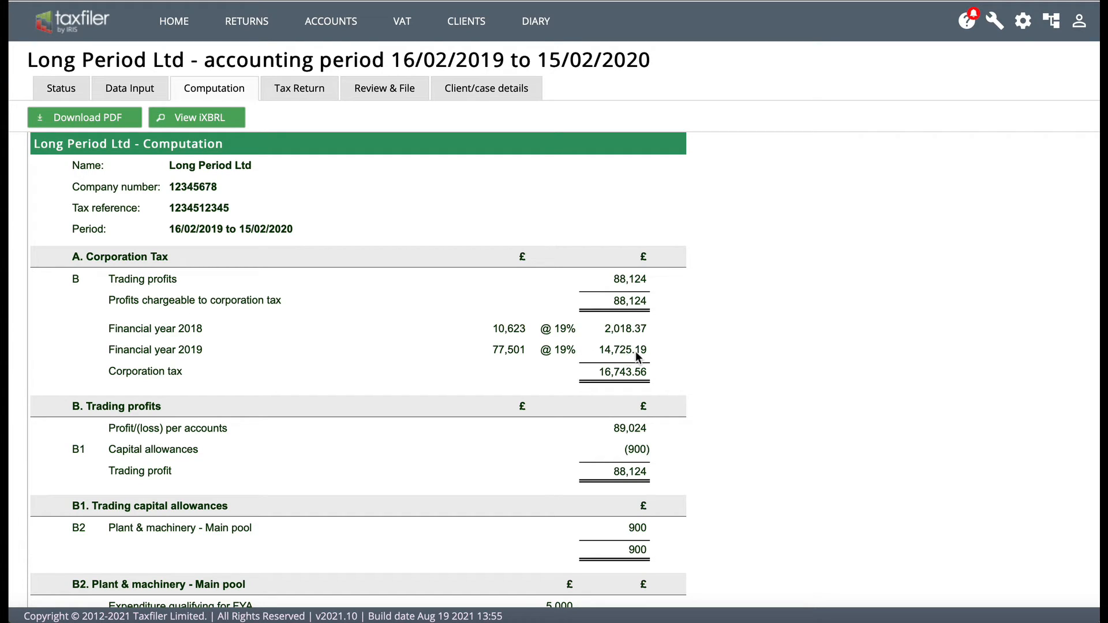
{"action": "mouse_move", "coordinate": [624, 361]}
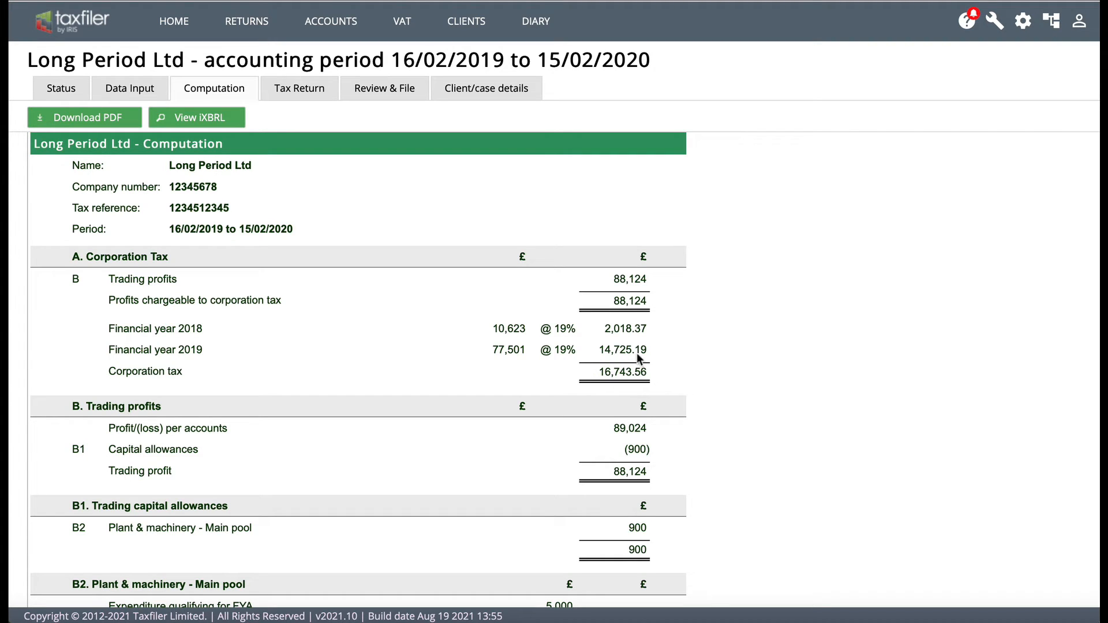
{"action": "mouse_move", "coordinate": [483, 281]}
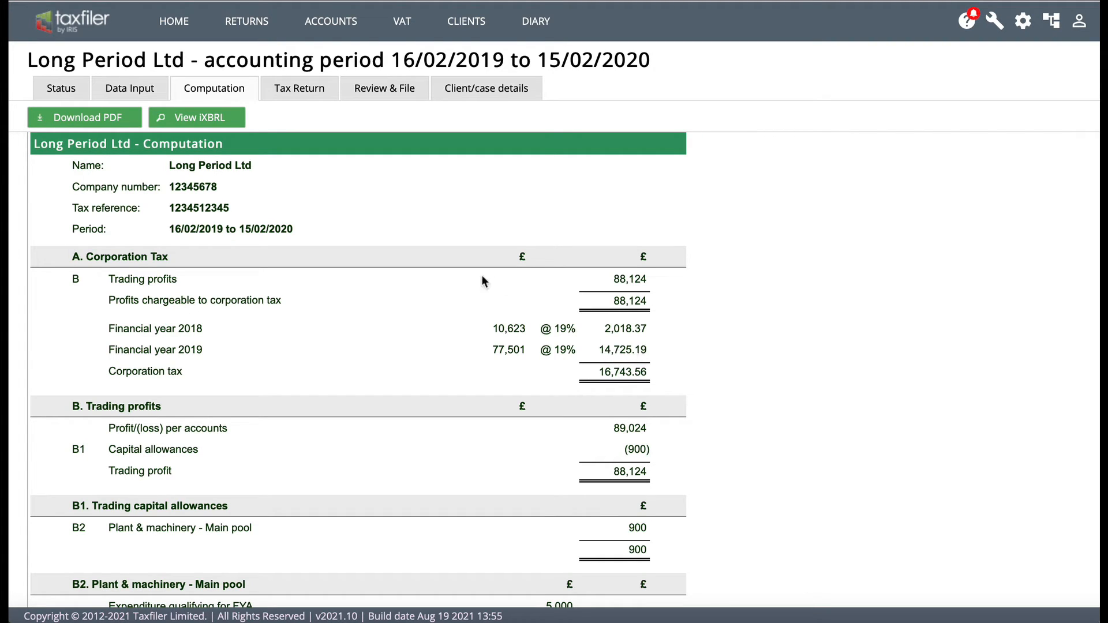
{"action": "mouse_move", "coordinate": [533, 382]}
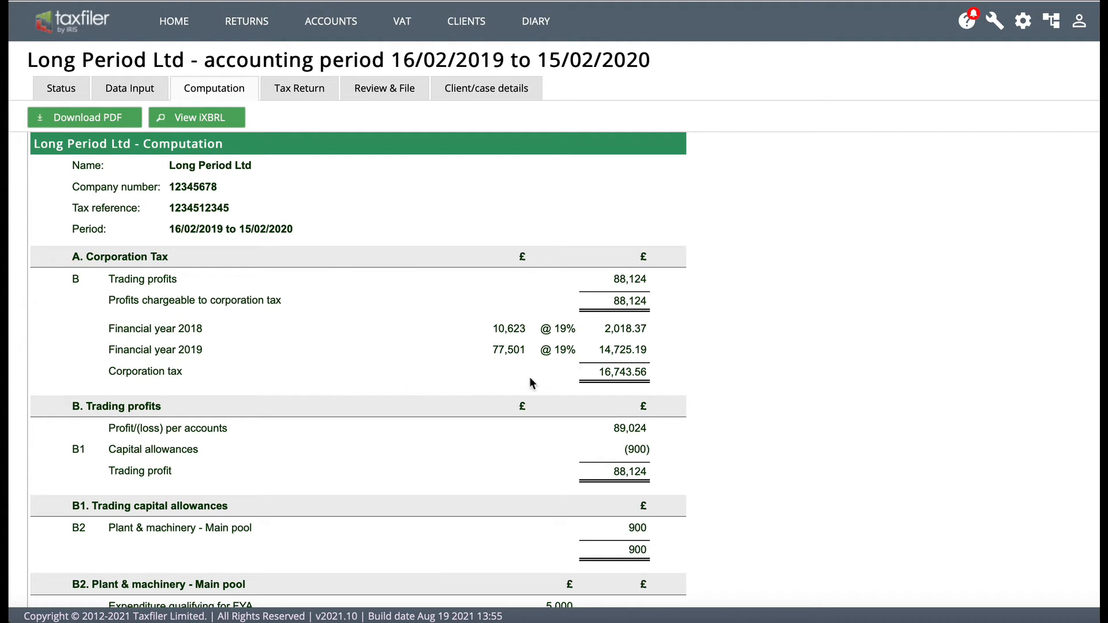
{"action": "mouse_move", "coordinate": [369, 332]}
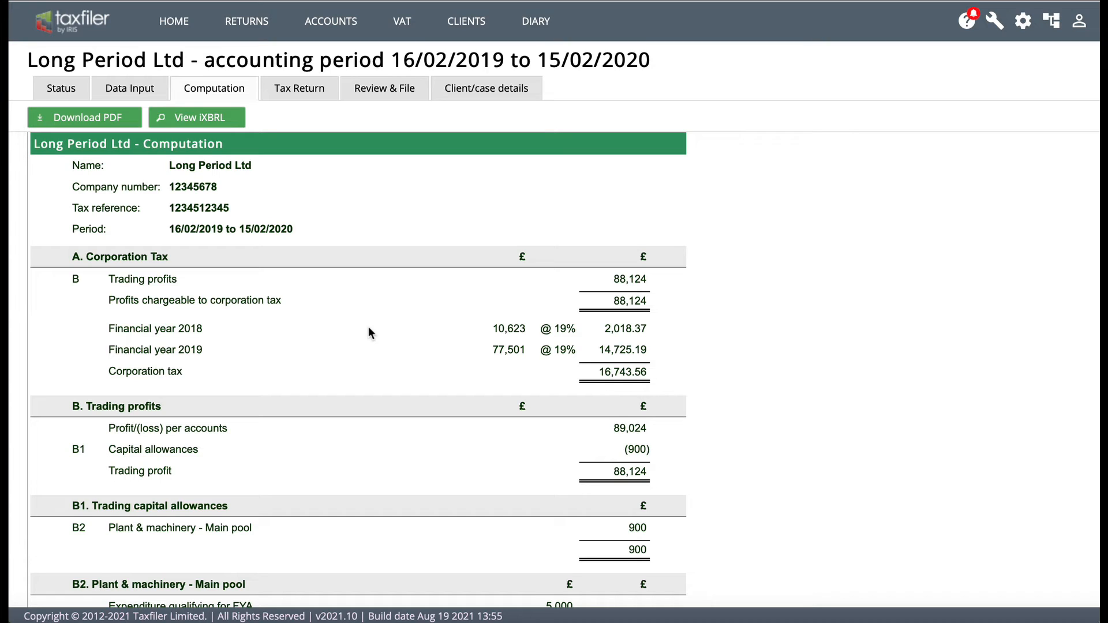
{"action": "mouse_move", "coordinate": [443, 383]}
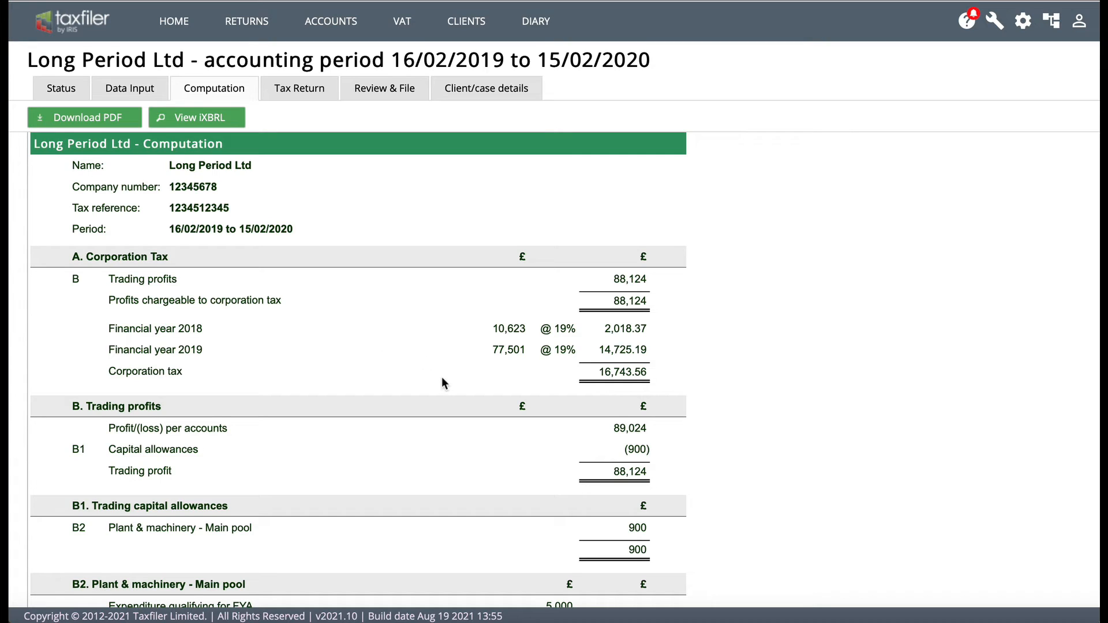
{"action": "mouse_move", "coordinate": [303, 425]}
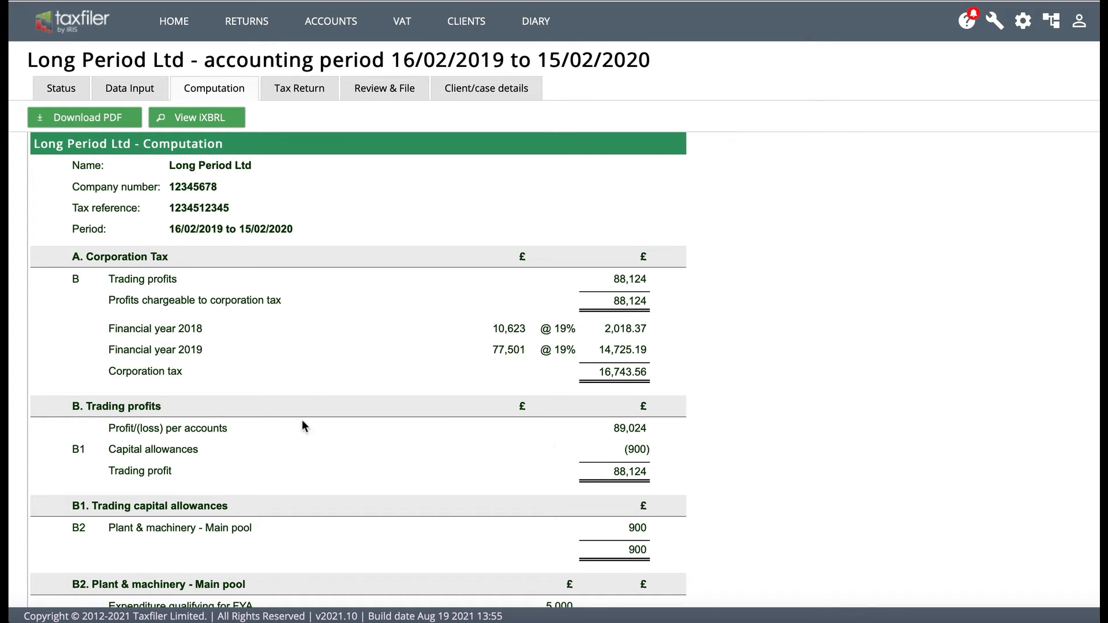
{"action": "mouse_move", "coordinate": [668, 308]}
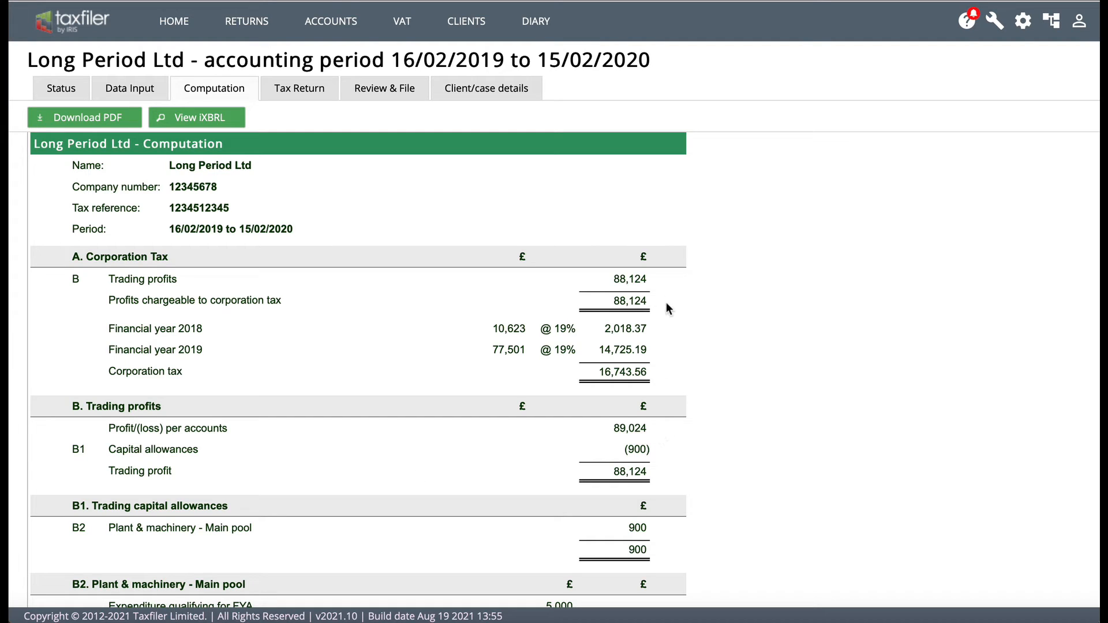
{"action": "mouse_move", "coordinate": [599, 442]}
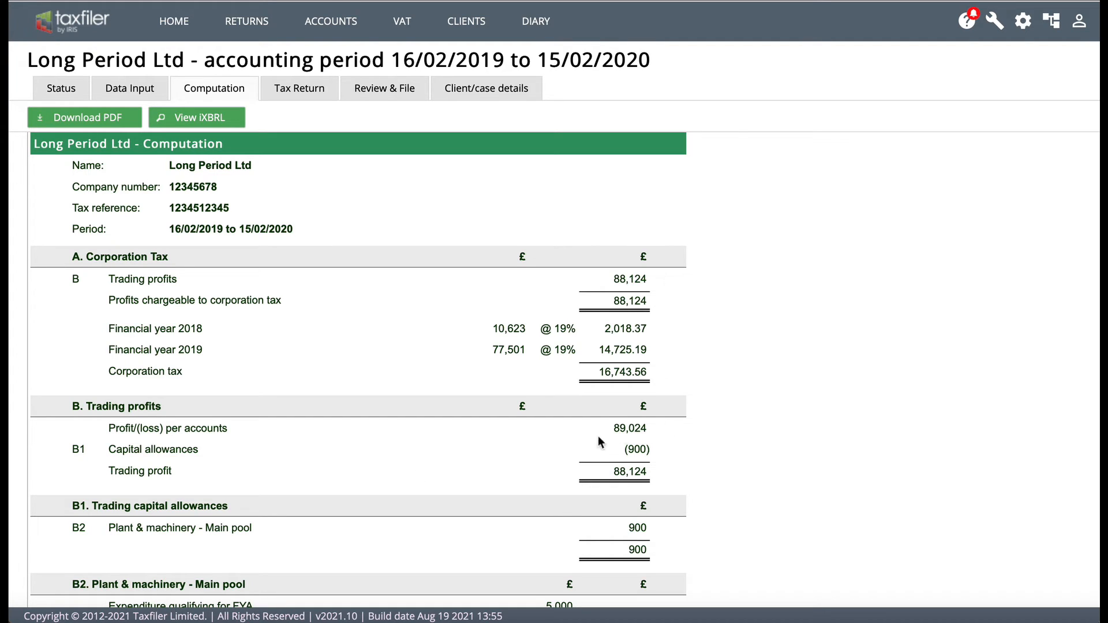
{"action": "mouse_move", "coordinate": [657, 435]}
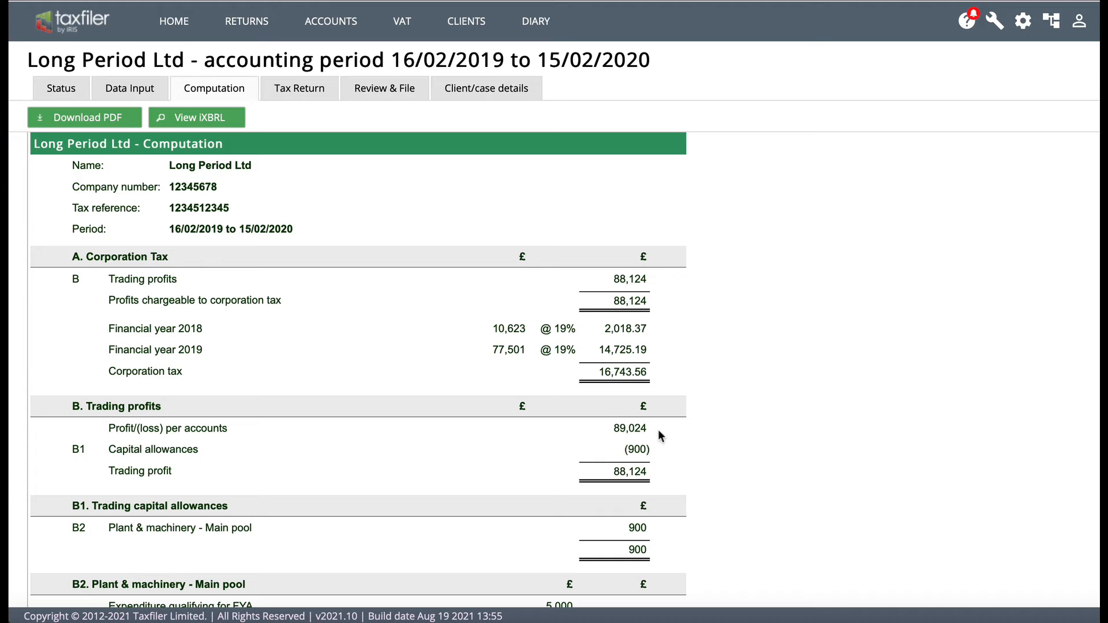
{"action": "mouse_move", "coordinate": [656, 465]}
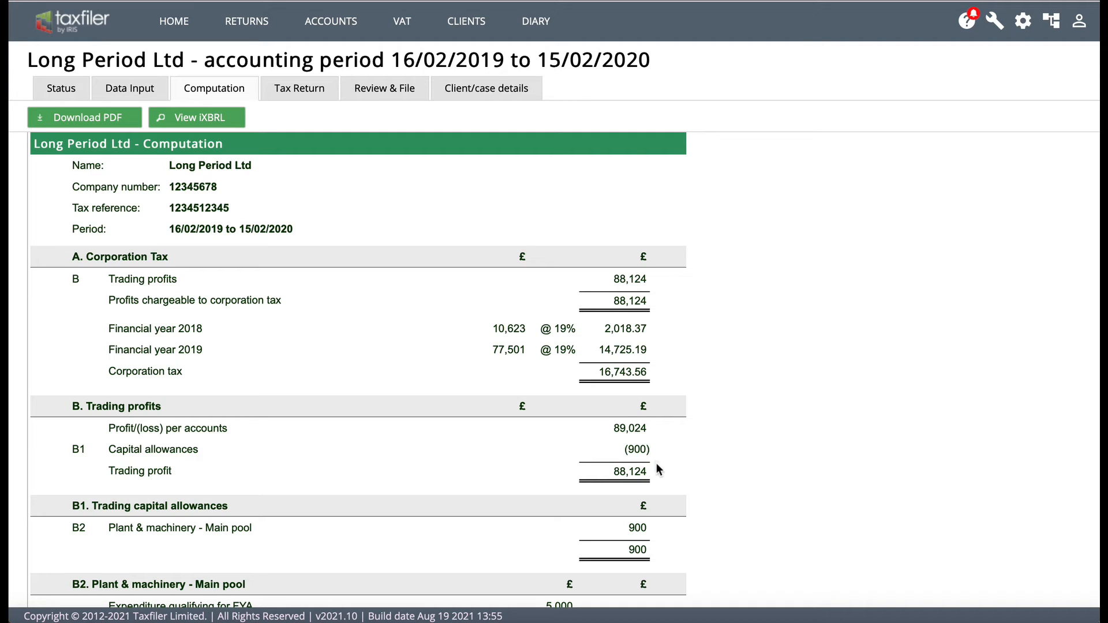
{"action": "mouse_move", "coordinate": [656, 452]}
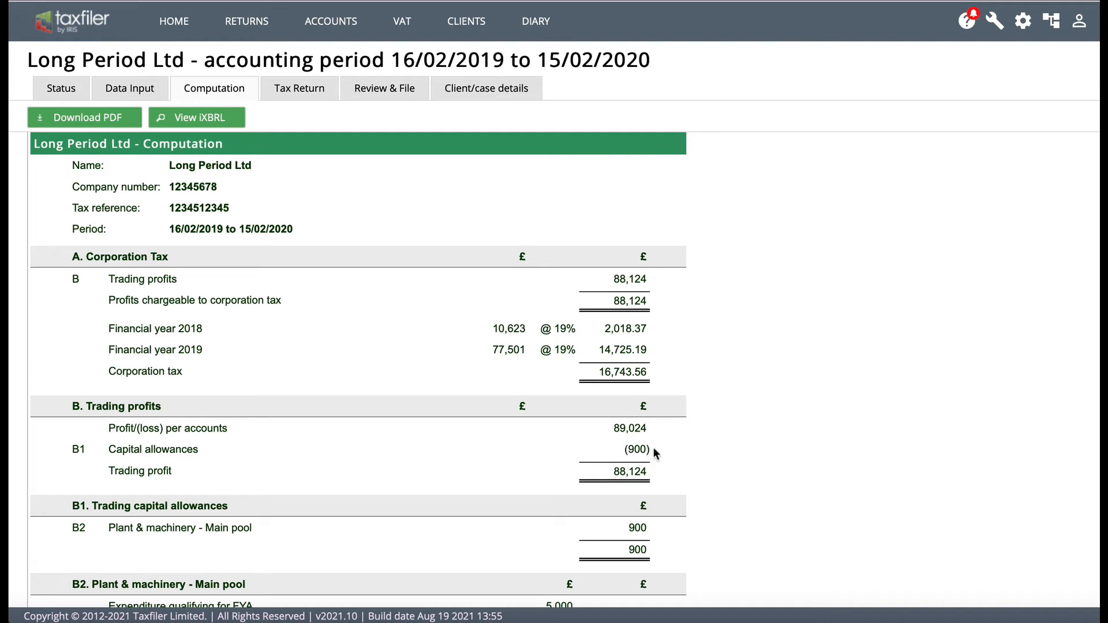
{"action": "mouse_move", "coordinate": [658, 449]}
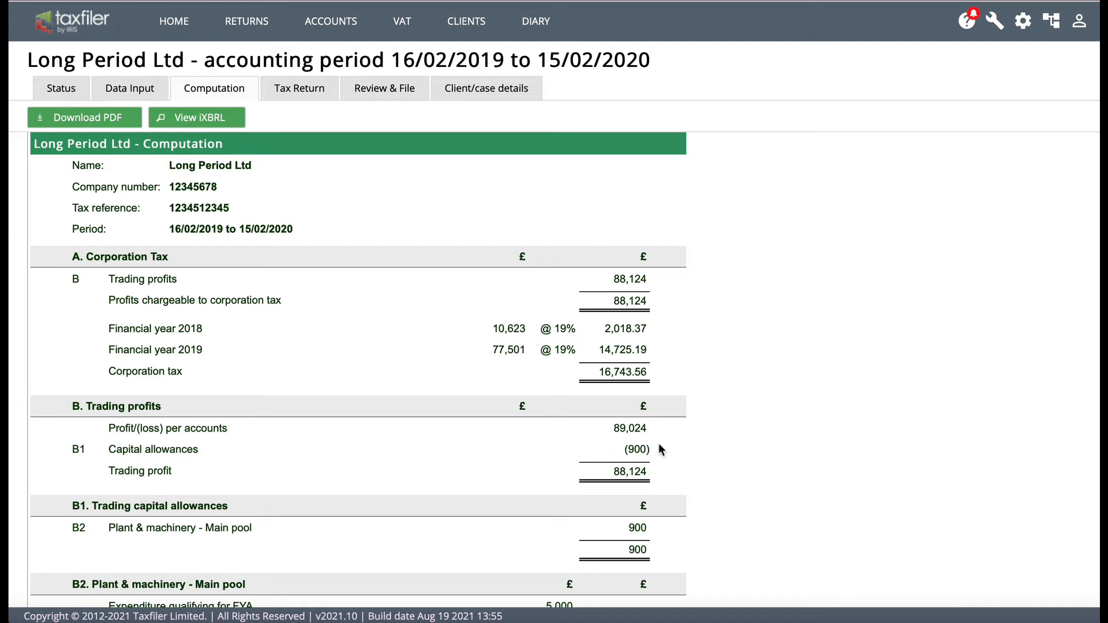
{"action": "mouse_move", "coordinate": [653, 449]}
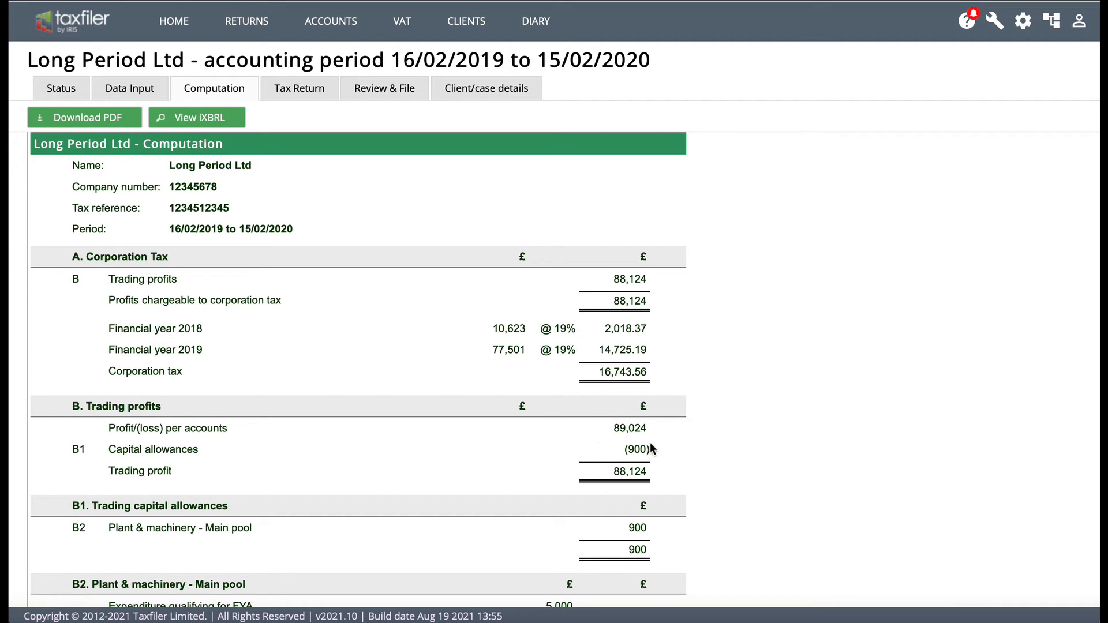
{"action": "mouse_move", "coordinate": [672, 465]}
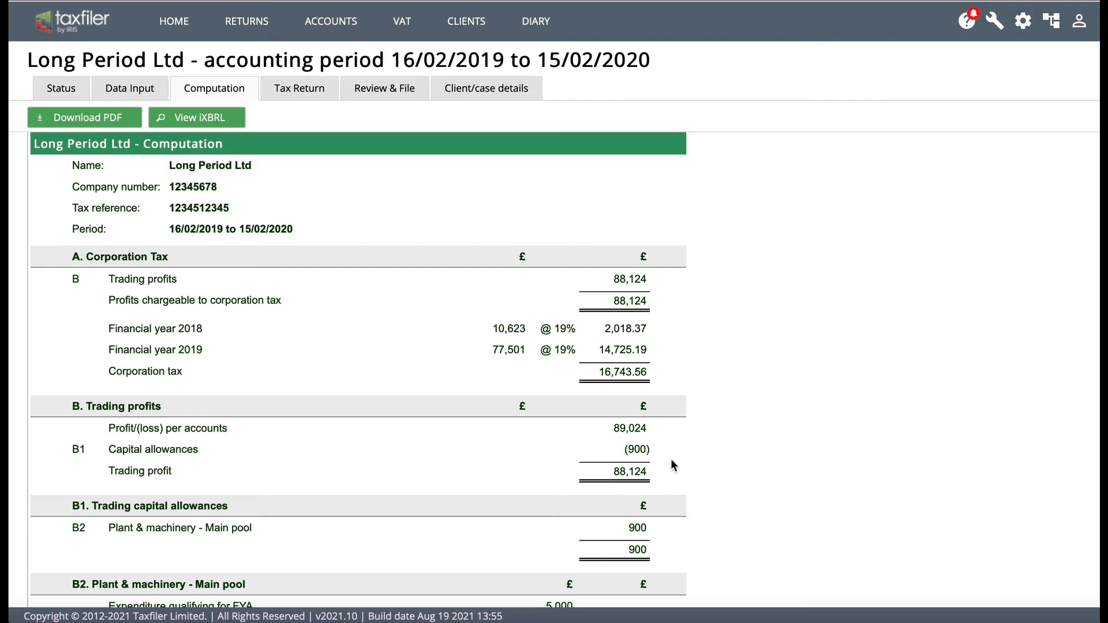
{"action": "mouse_move", "coordinate": [649, 300]}
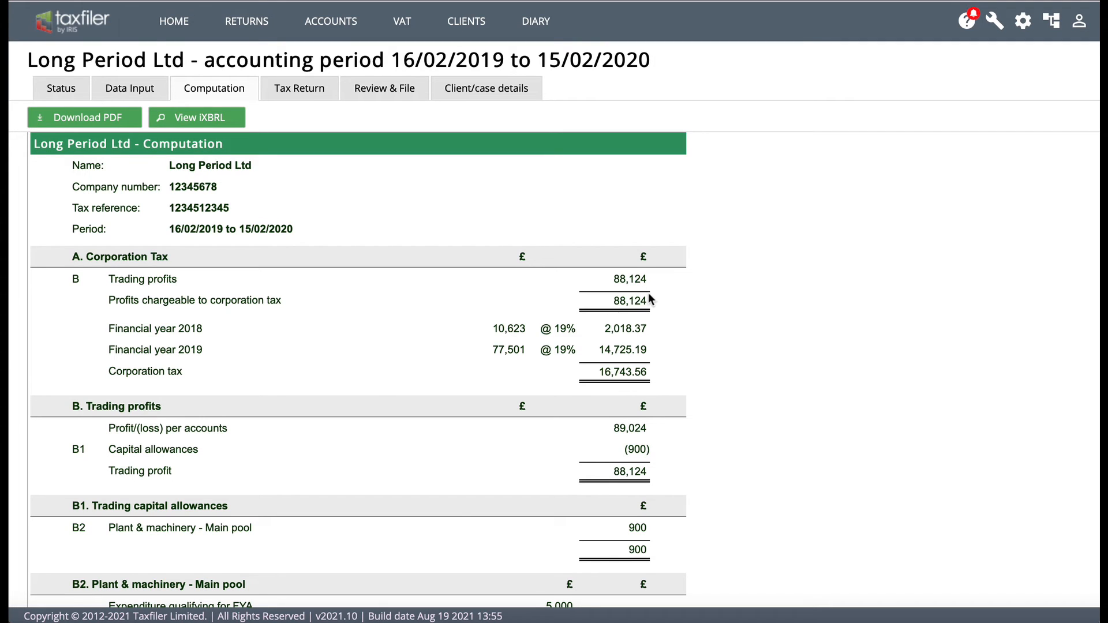
{"action": "mouse_move", "coordinate": [579, 436]}
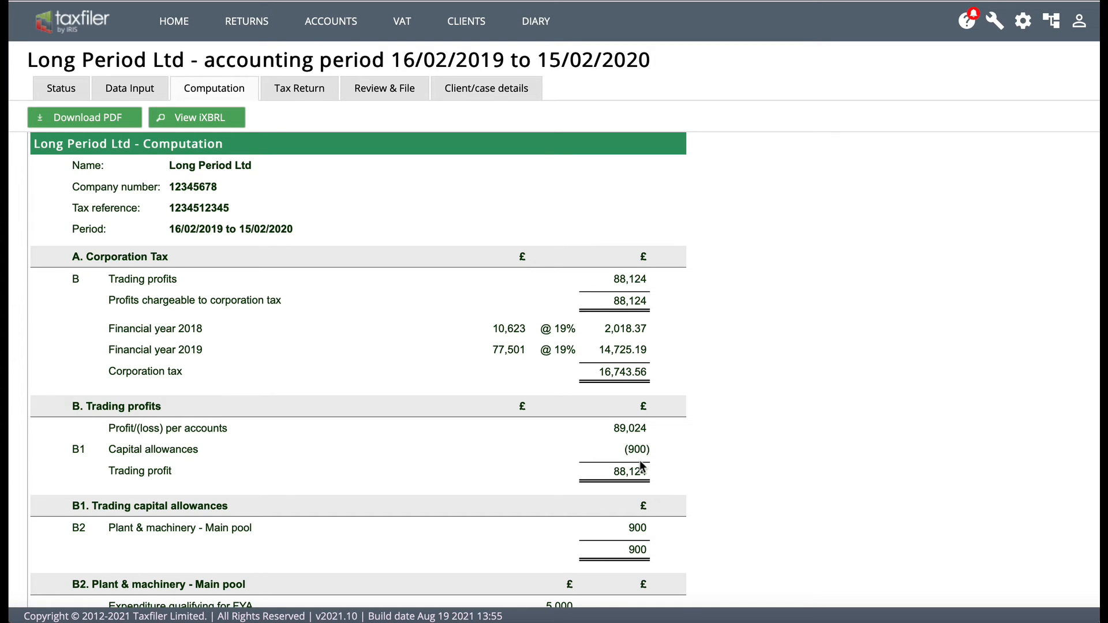
{"action": "mouse_move", "coordinate": [642, 463]}
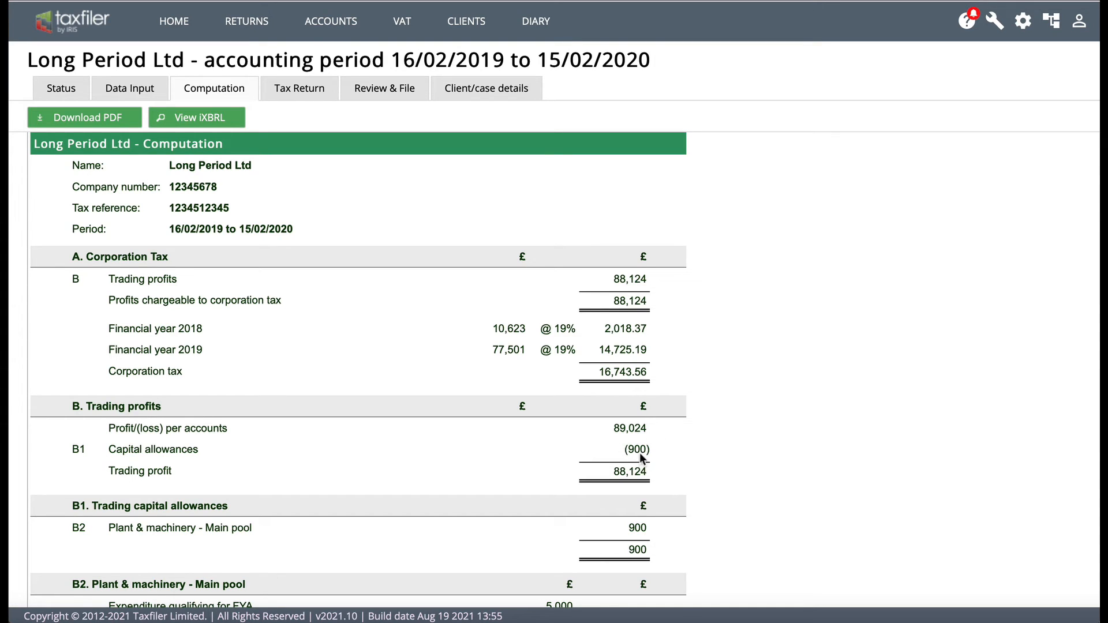
{"action": "mouse_move", "coordinate": [638, 428]}
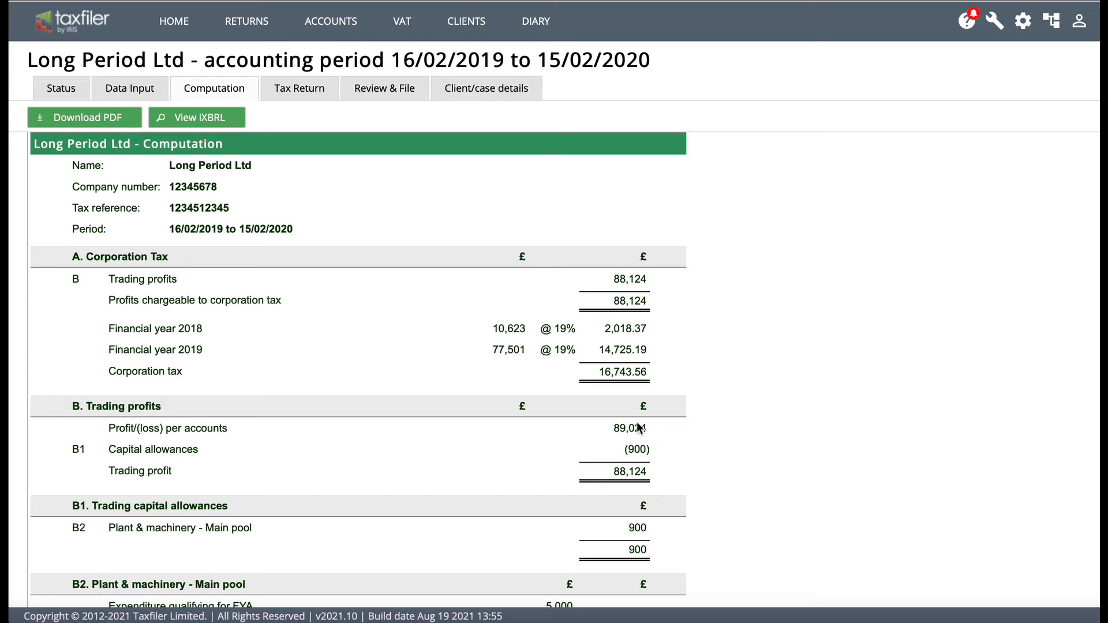
{"action": "mouse_move", "coordinate": [637, 292]}
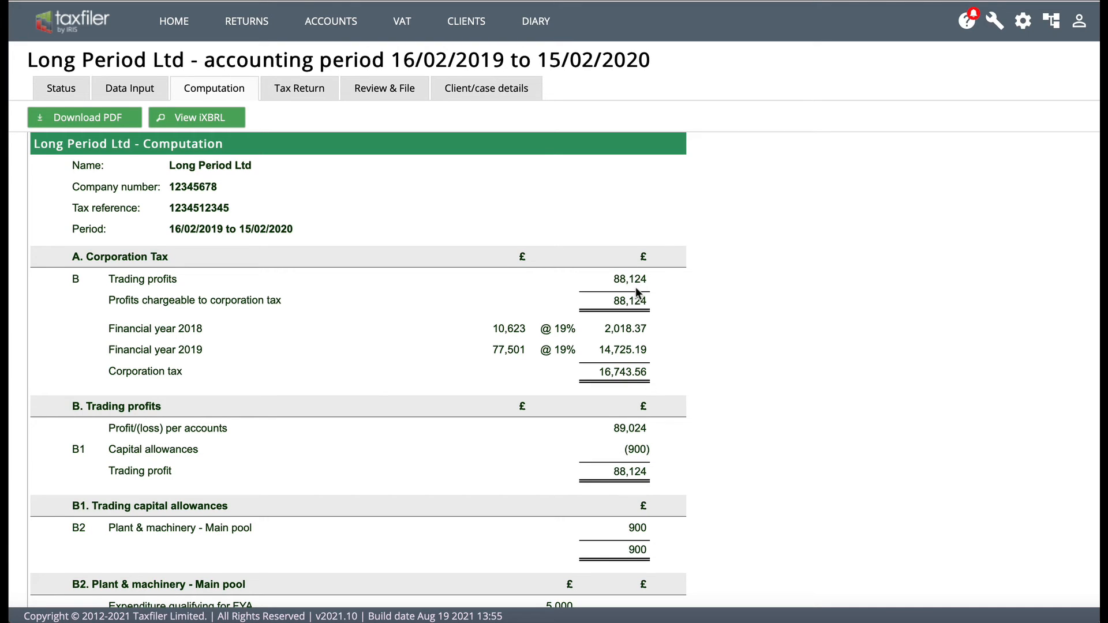
{"action": "mouse_move", "coordinate": [635, 483]}
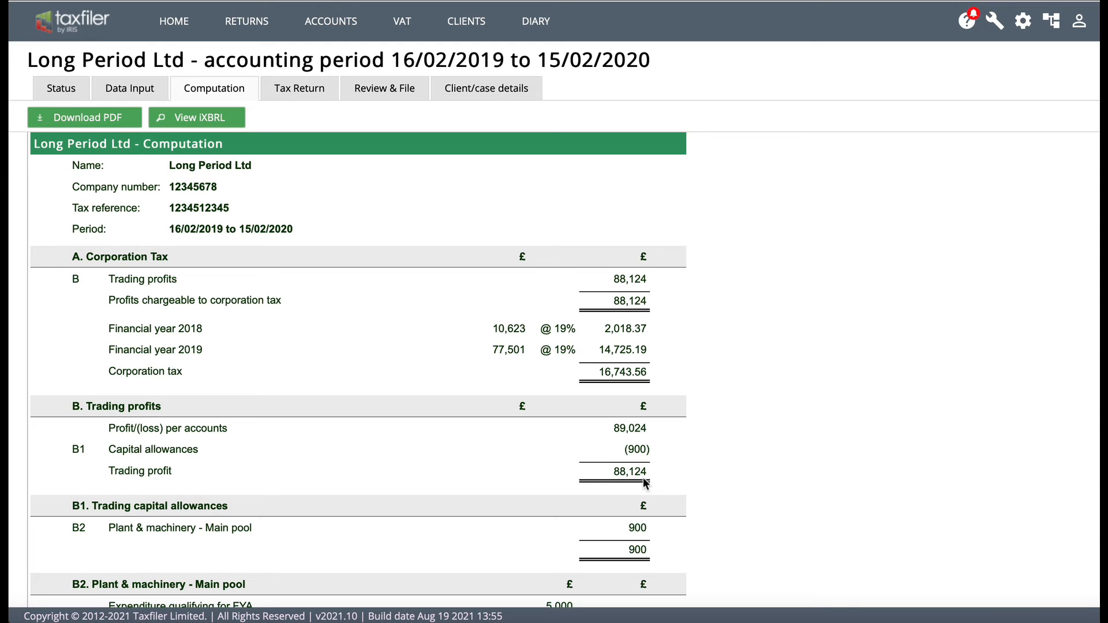
{"action": "mouse_move", "coordinate": [699, 495]}
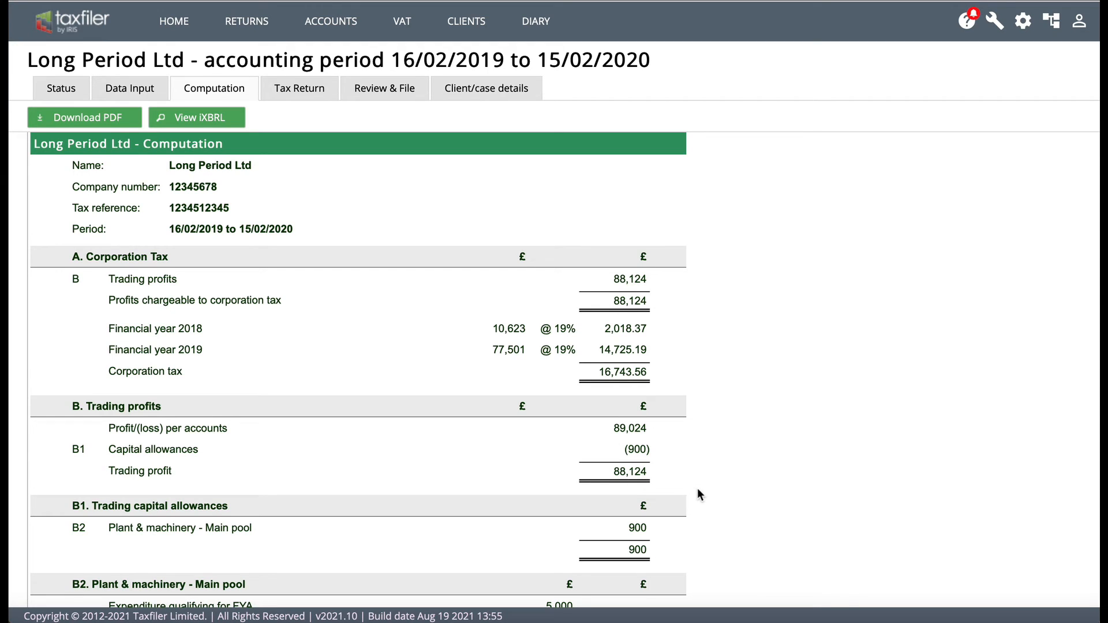
{"action": "mouse_move", "coordinate": [688, 519]}
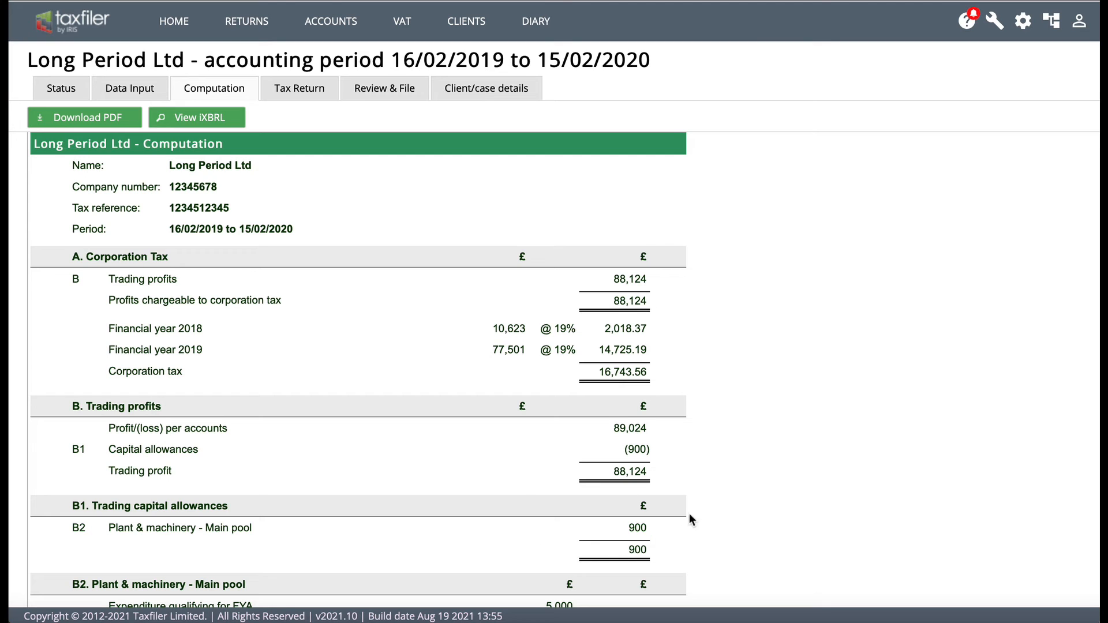
{"action": "scroll", "scroll_direction": "down", "scroll_amount": 3}
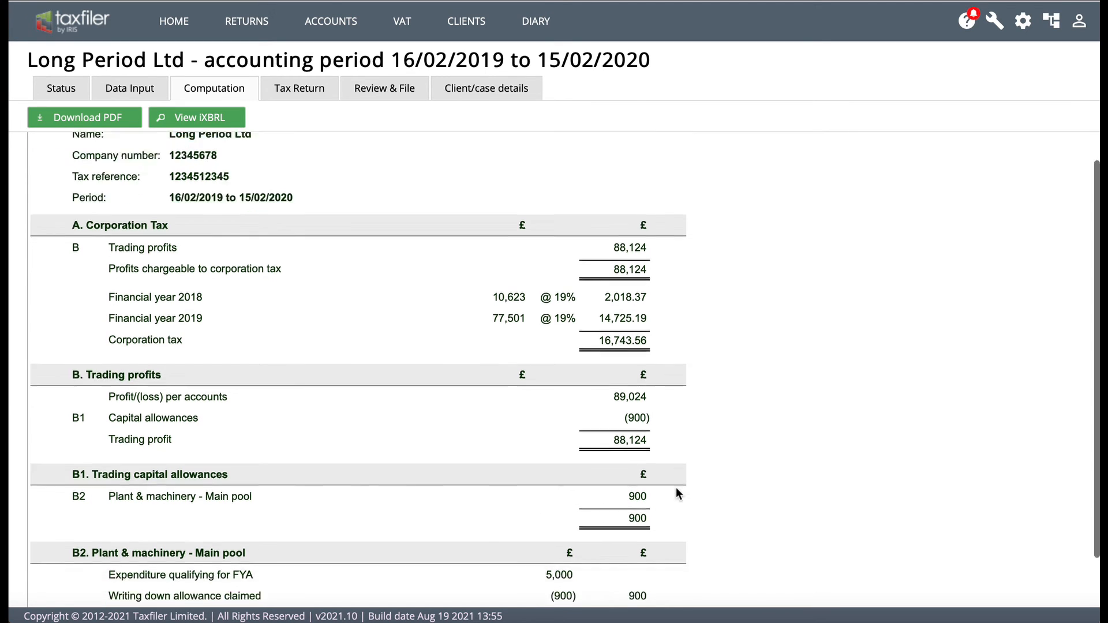
{"action": "scroll", "scroll_direction": "down", "scroll_amount": 3}
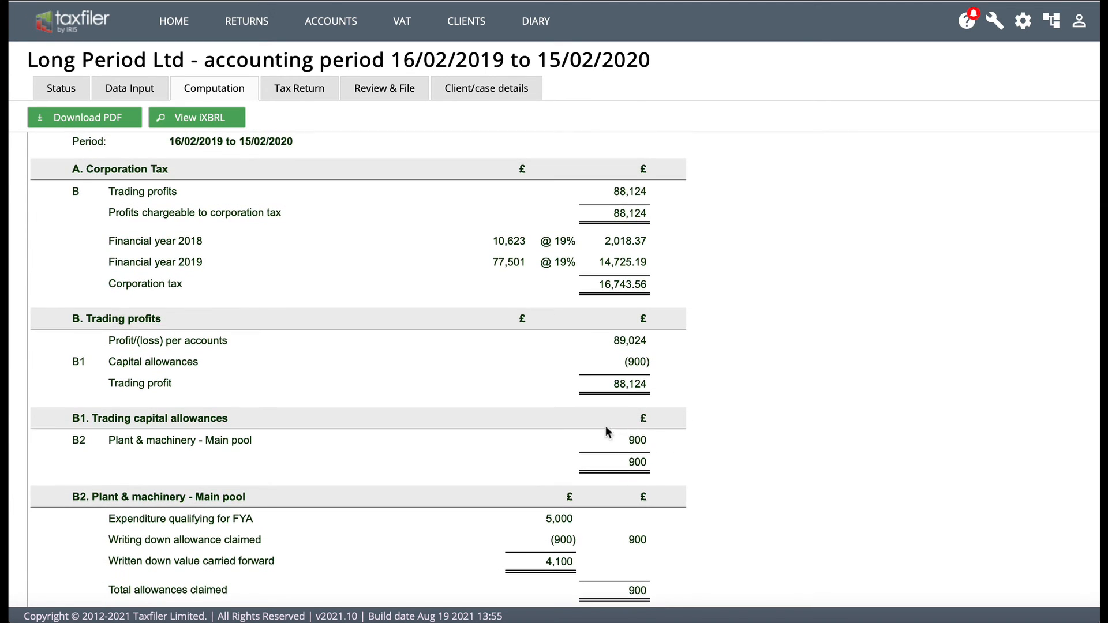
{"action": "mouse_move", "coordinate": [505, 487]}
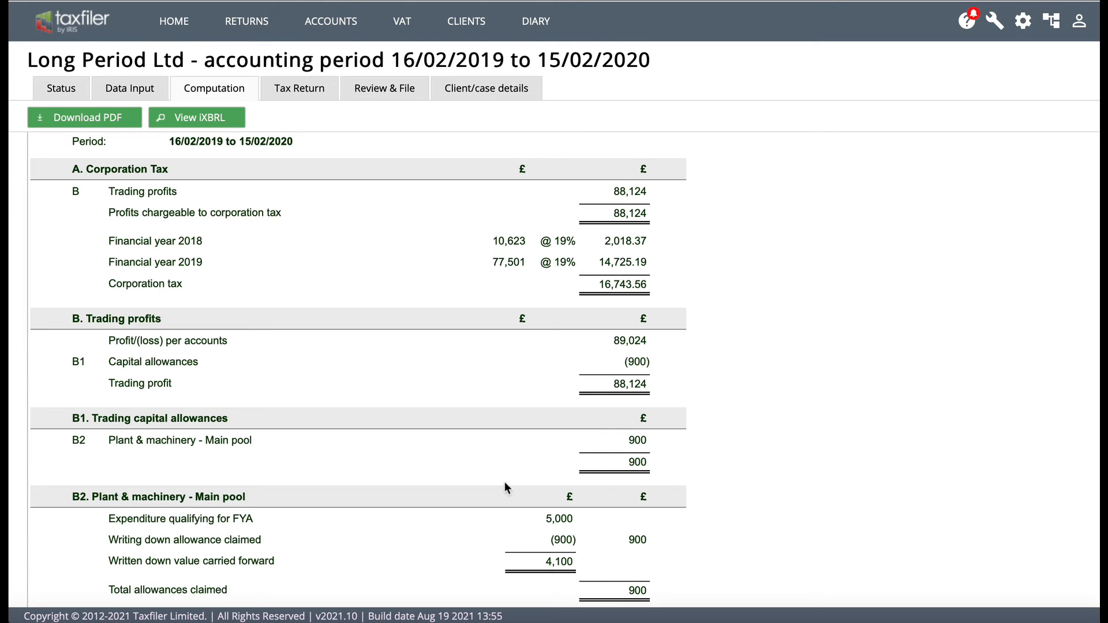
{"action": "mouse_move", "coordinate": [200, 486]}
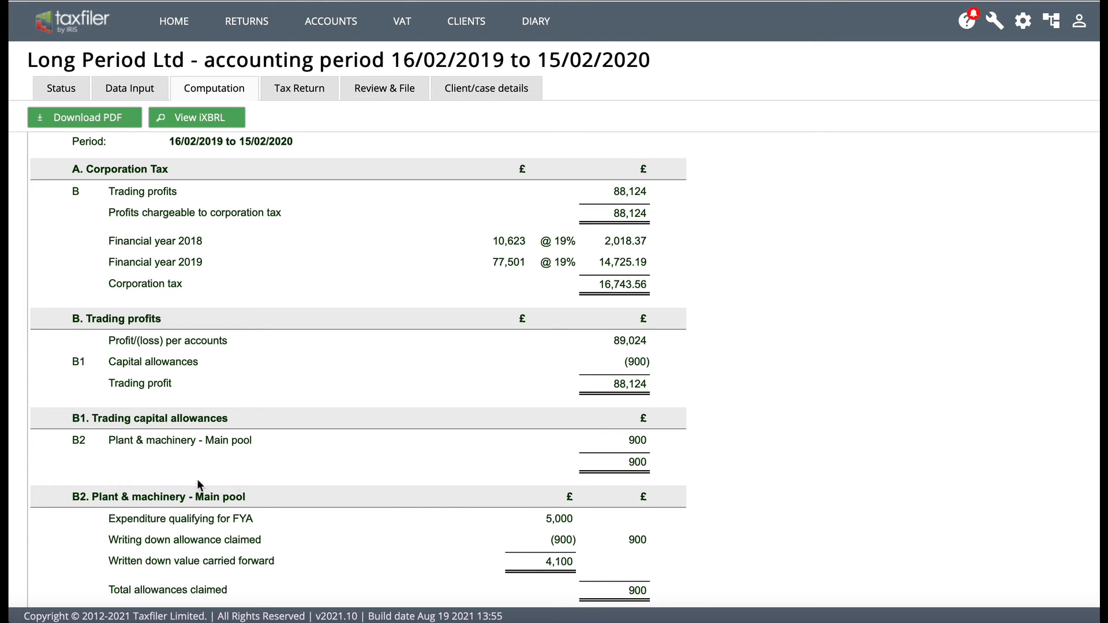
{"action": "mouse_move", "coordinate": [236, 503]}
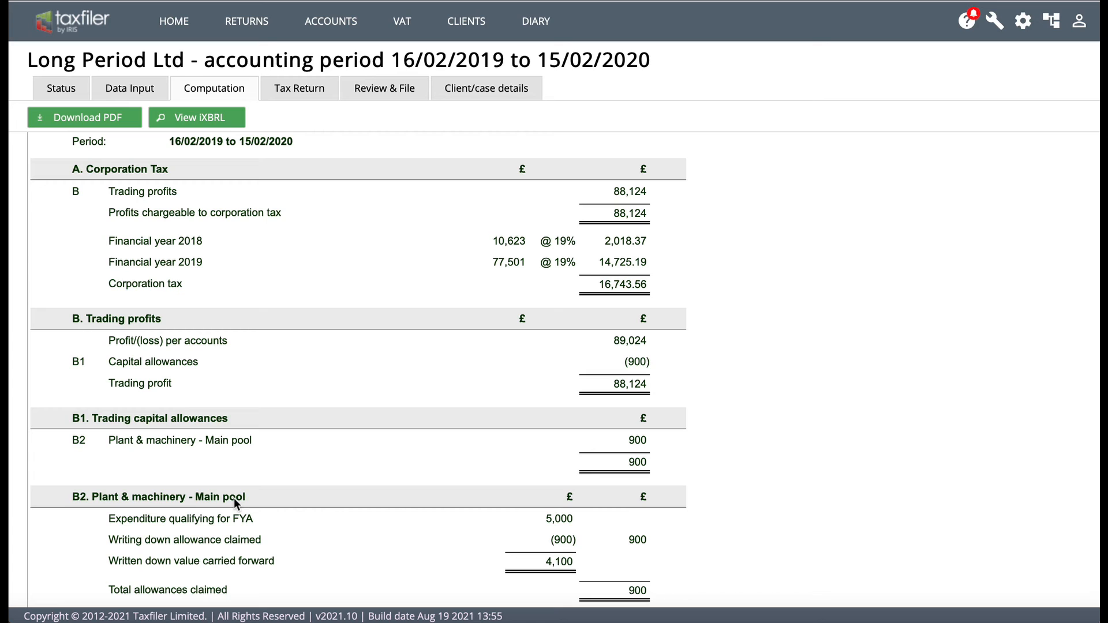
{"action": "mouse_move", "coordinate": [193, 504]}
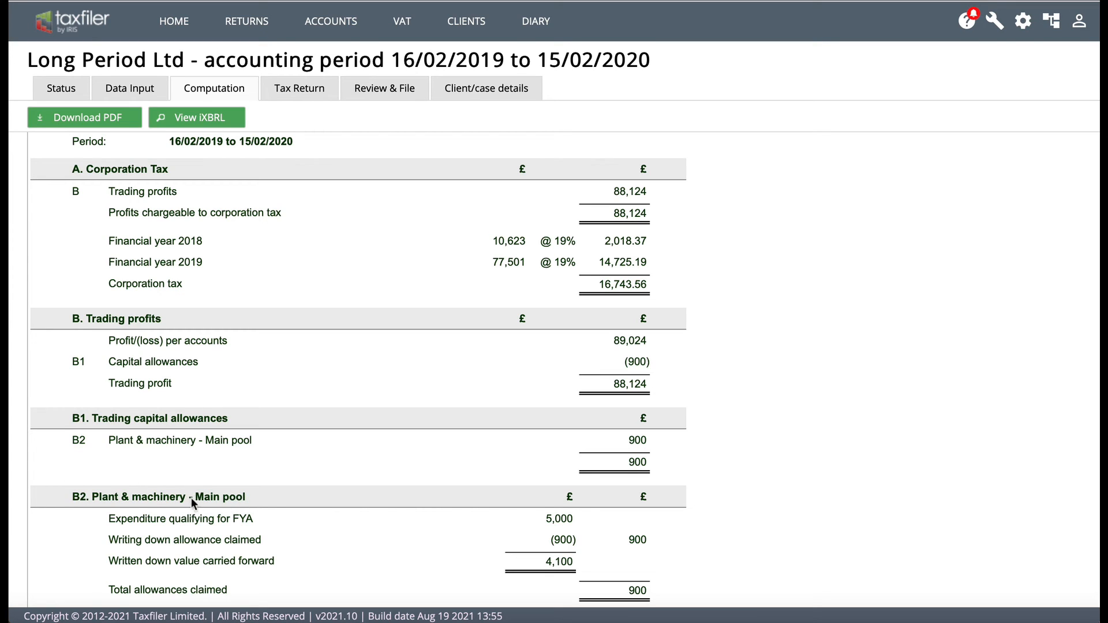
{"action": "mouse_move", "coordinate": [578, 521]}
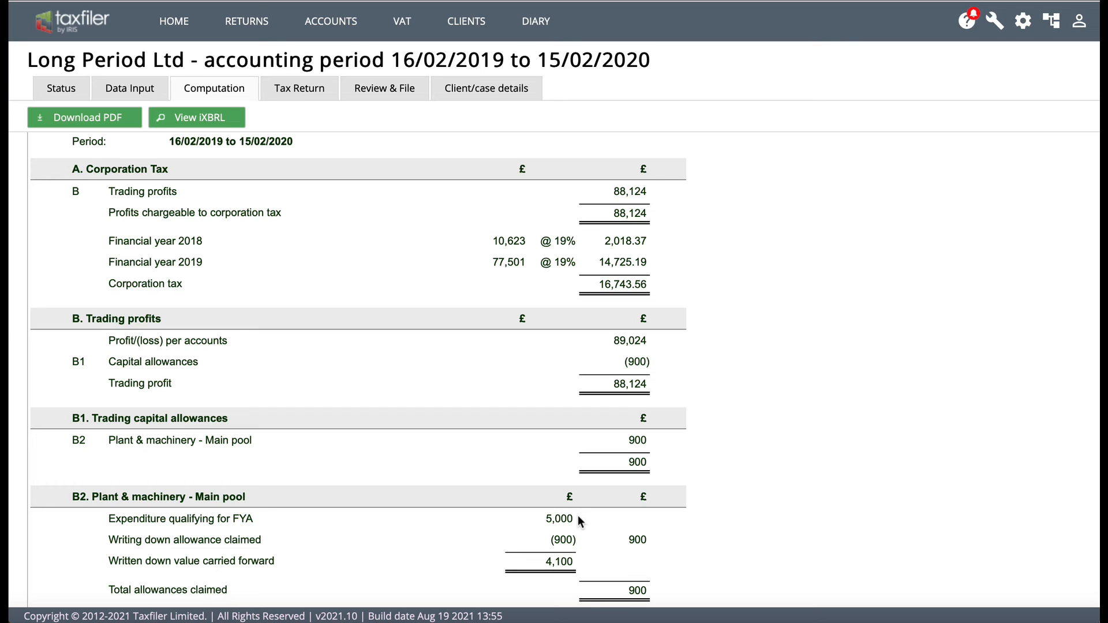
{"action": "mouse_move", "coordinate": [584, 542]}
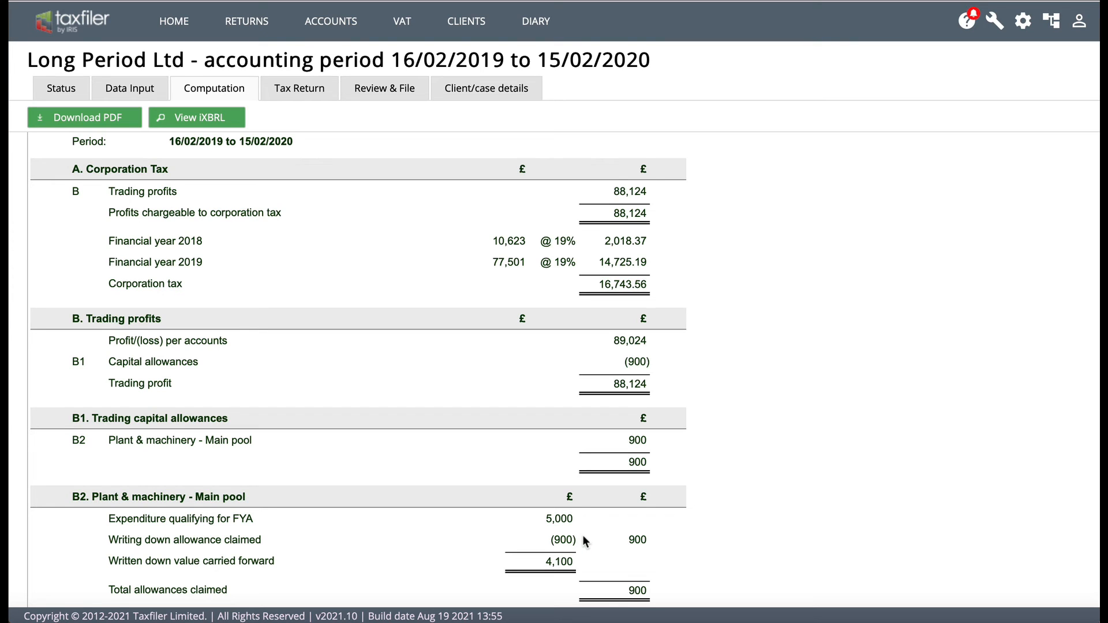
{"action": "mouse_move", "coordinate": [670, 374]}
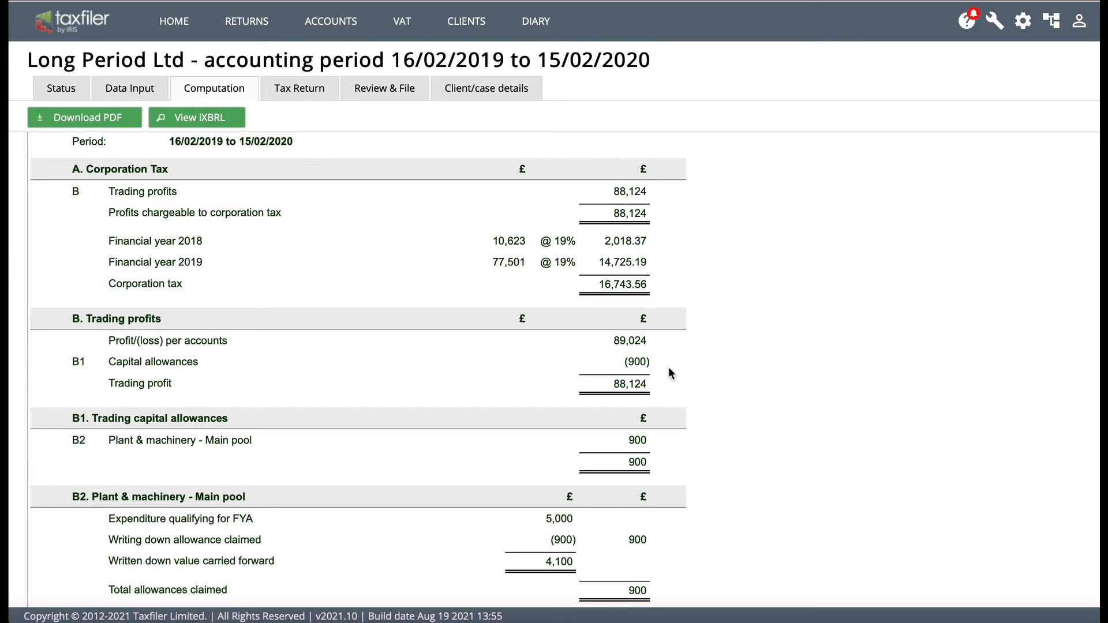
{"action": "mouse_move", "coordinate": [615, 378]}
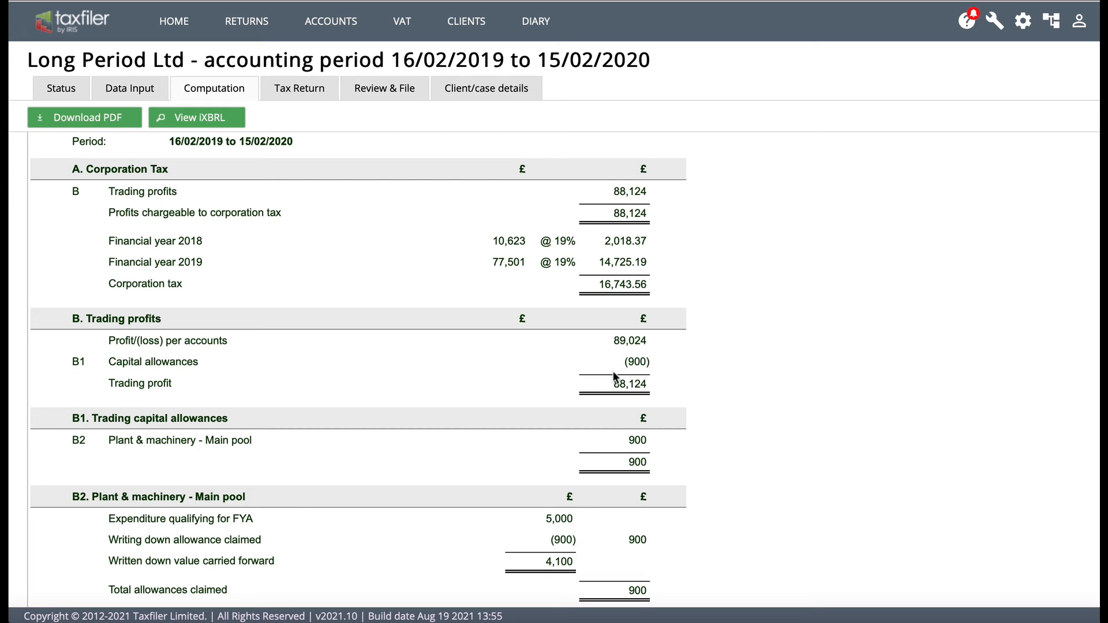
{"action": "mouse_move", "coordinate": [533, 544]}
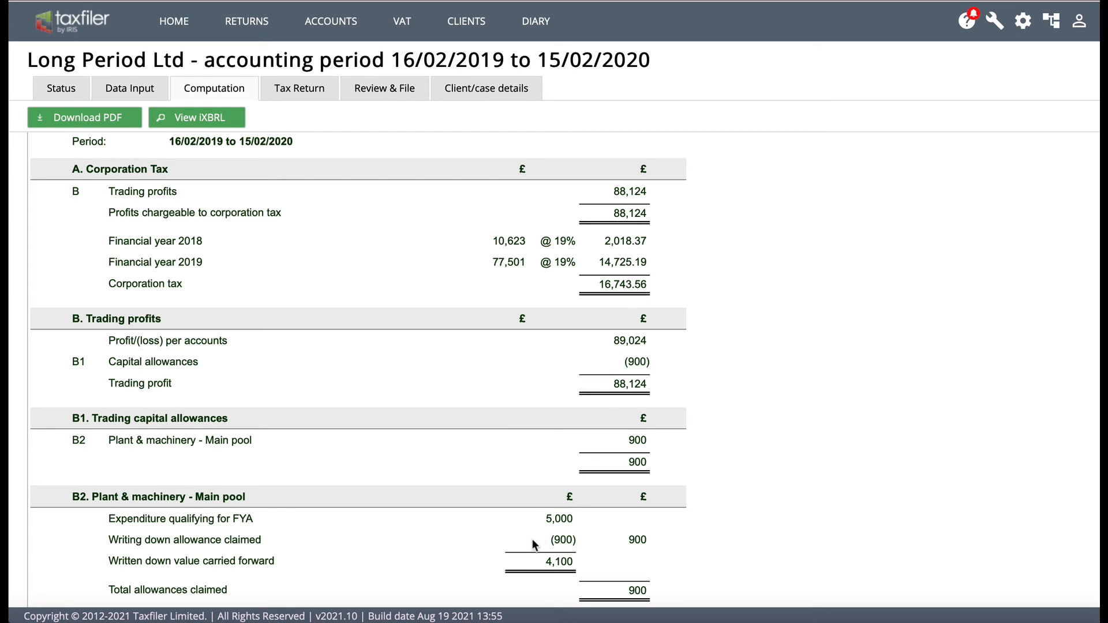
{"action": "mouse_move", "coordinate": [539, 567]}
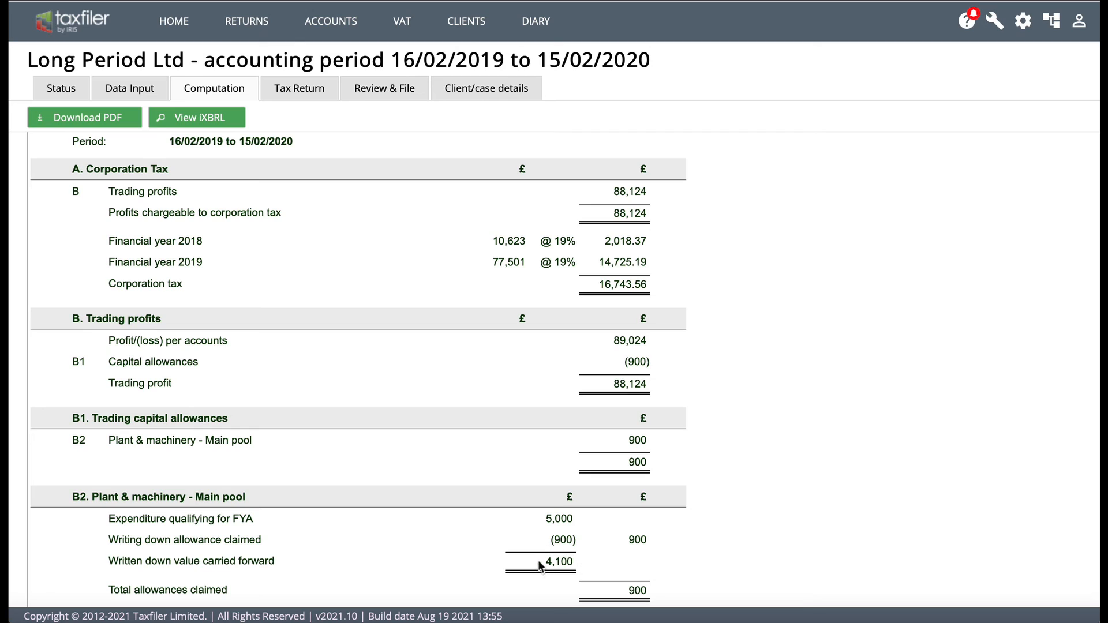
{"action": "mouse_move", "coordinate": [596, 520]}
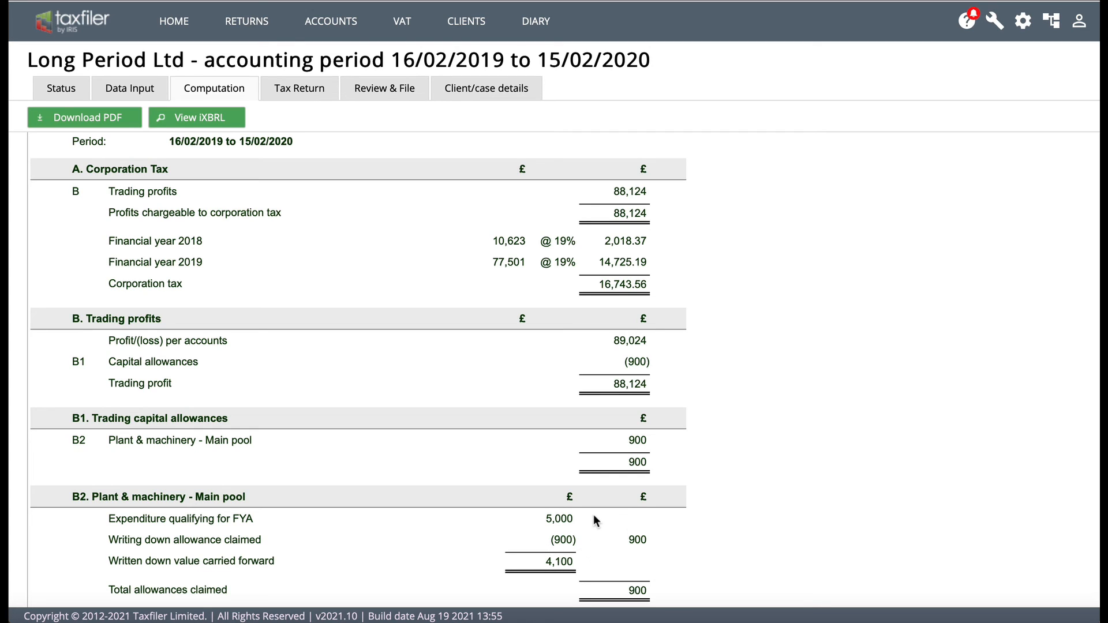
{"action": "mouse_move", "coordinate": [585, 541]}
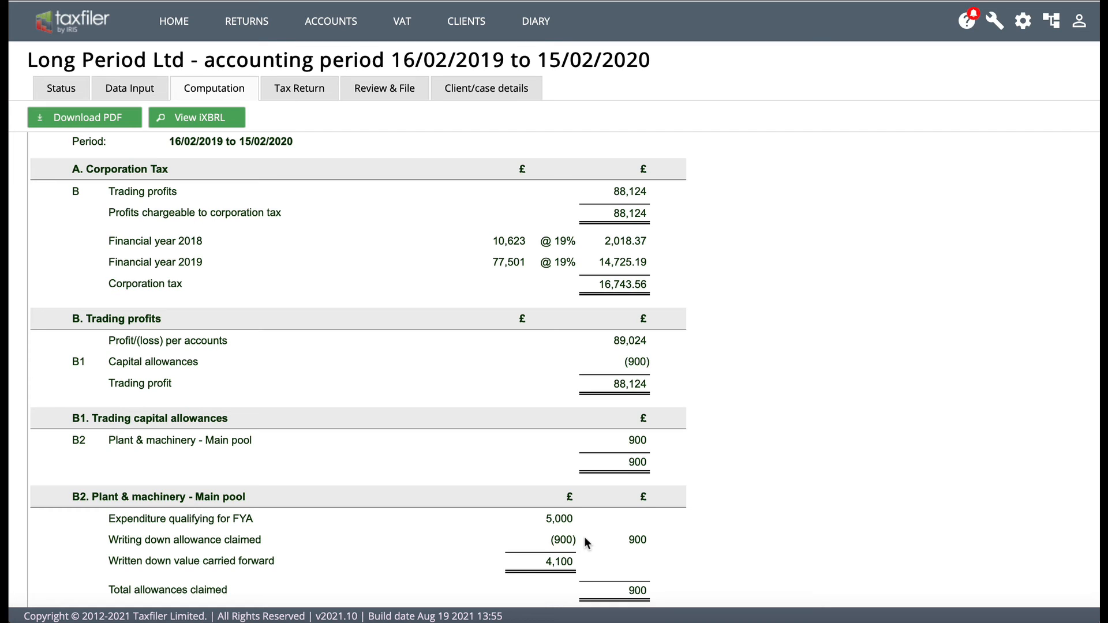
{"action": "mouse_move", "coordinate": [585, 564]}
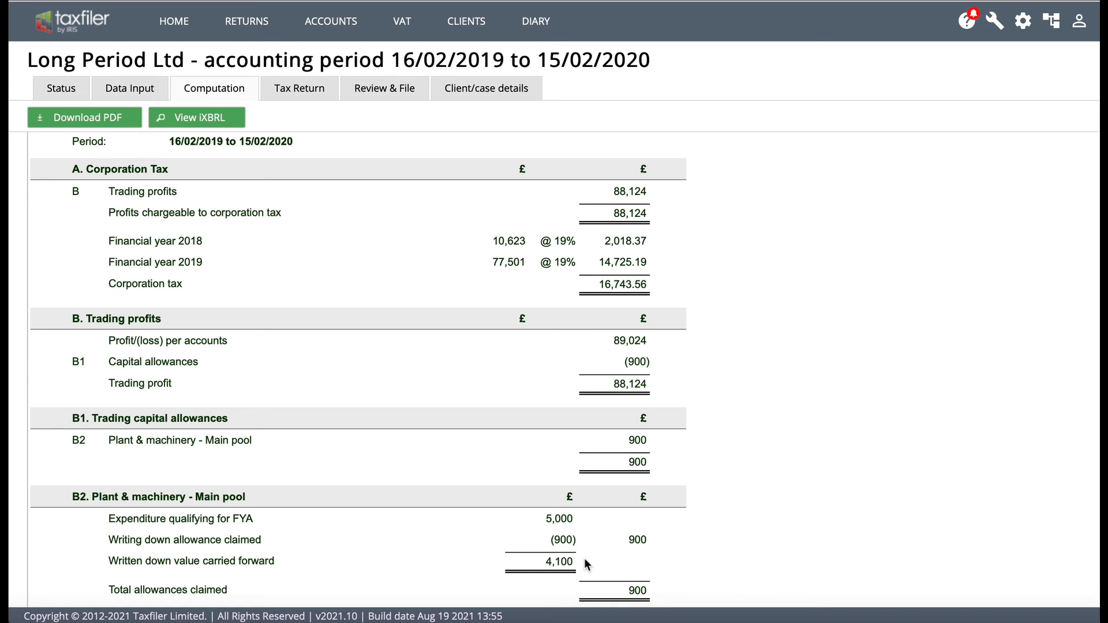
{"action": "mouse_move", "coordinate": [588, 547]}
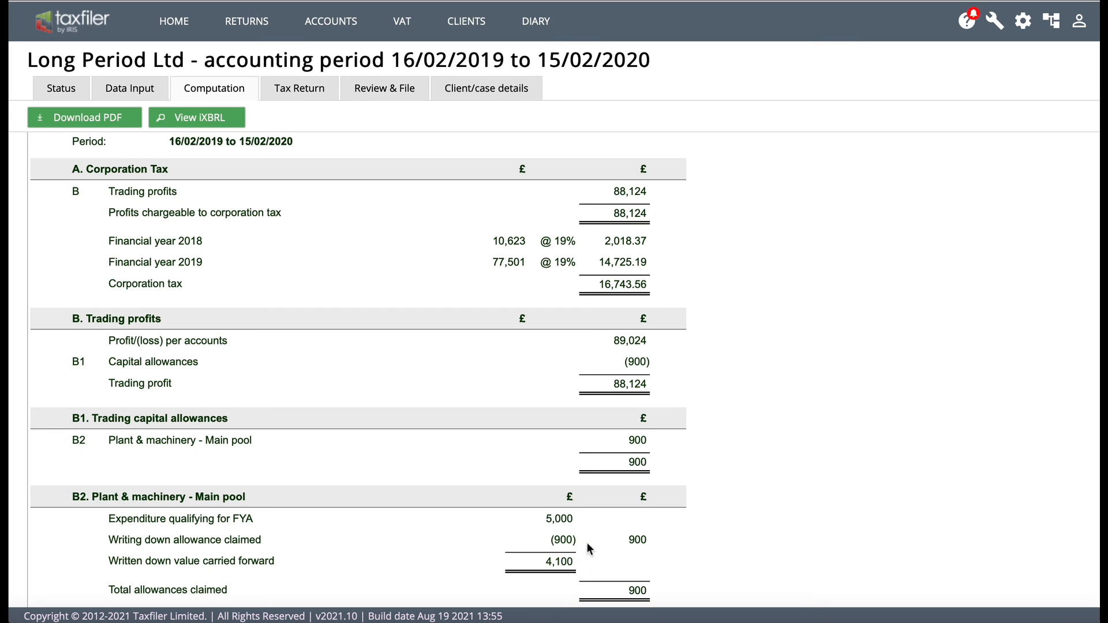
{"action": "mouse_move", "coordinate": [582, 556]}
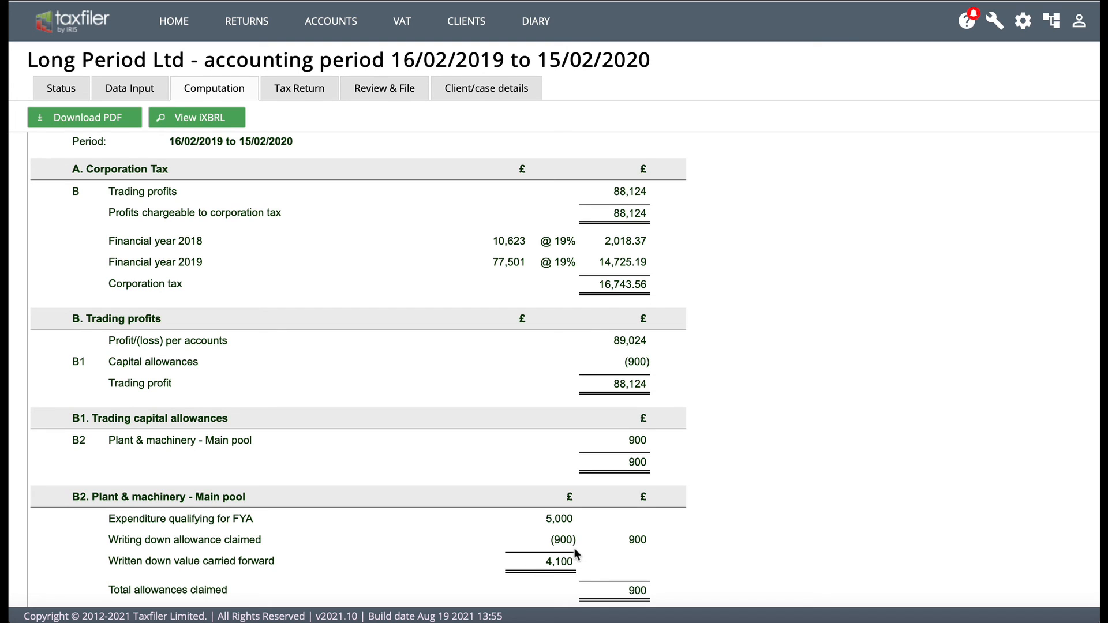
{"action": "mouse_move", "coordinate": [593, 523]}
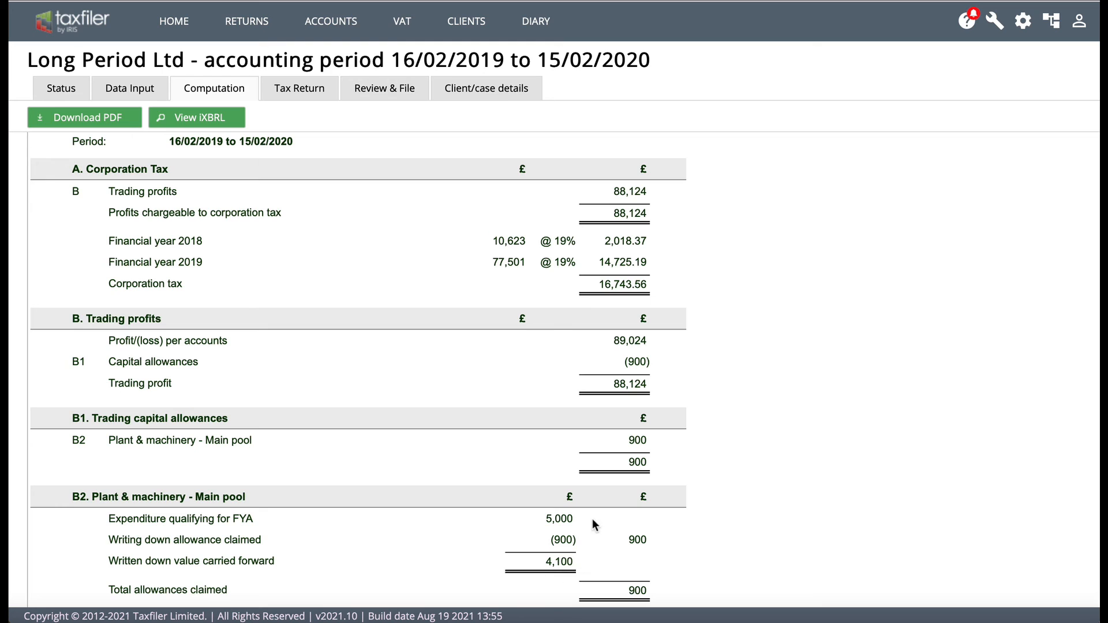
{"action": "mouse_move", "coordinate": [563, 539]}
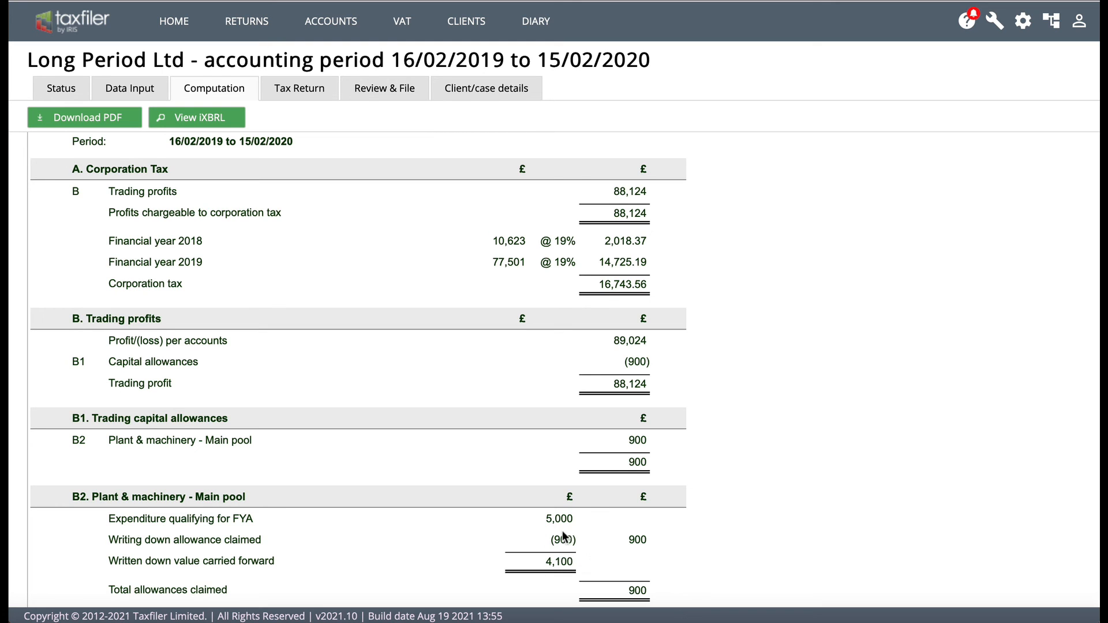
{"action": "mouse_move", "coordinate": [558, 508]}
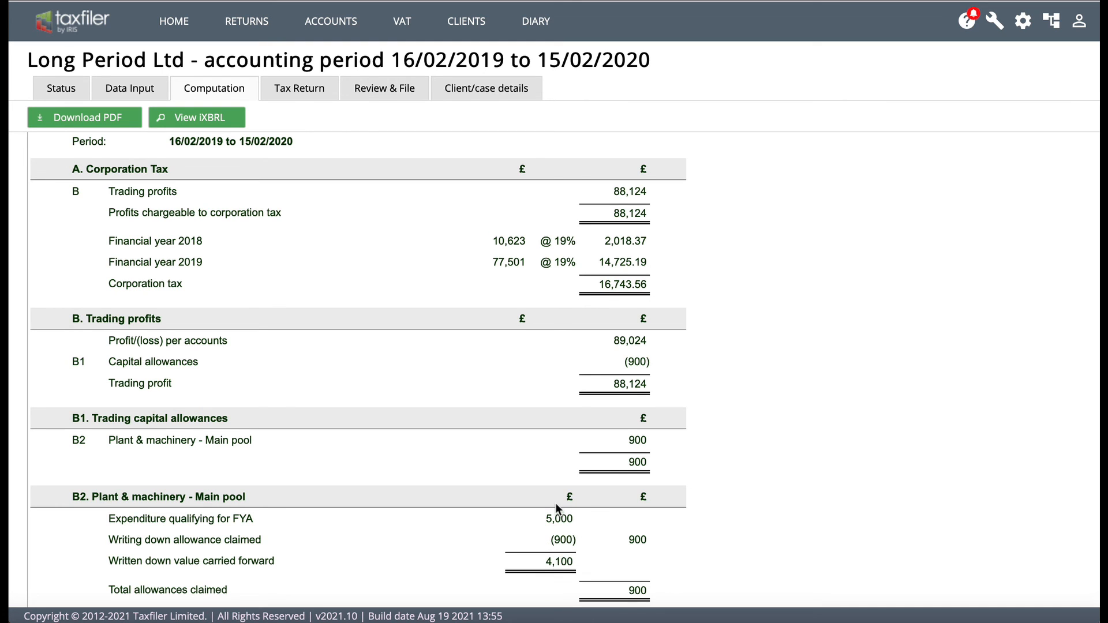
{"action": "scroll", "scroll_direction": "up", "scroll_amount": 3}
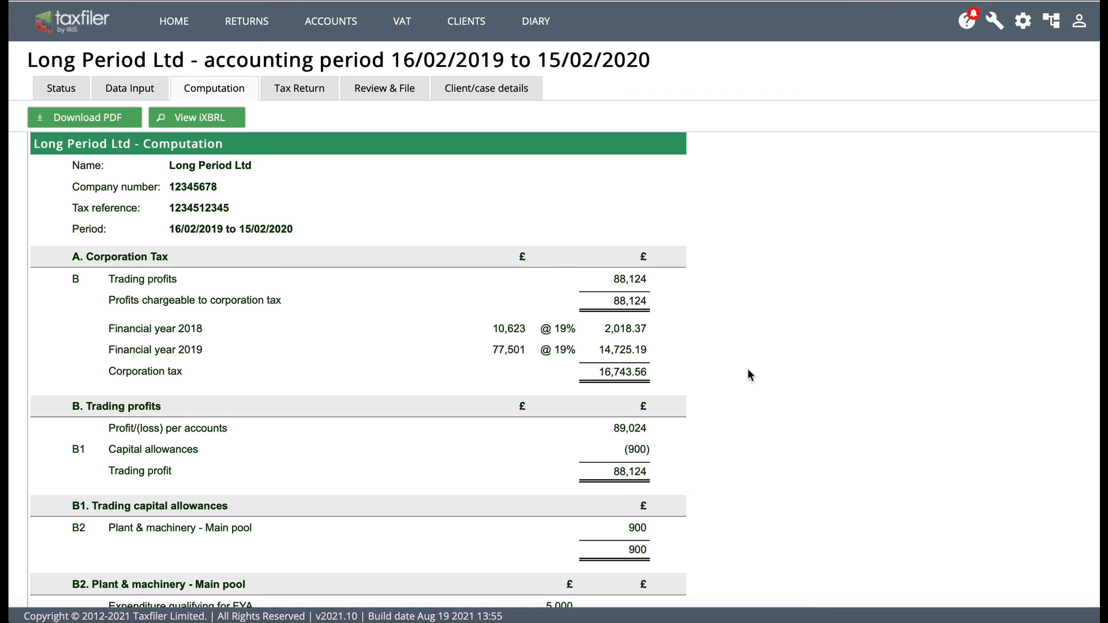